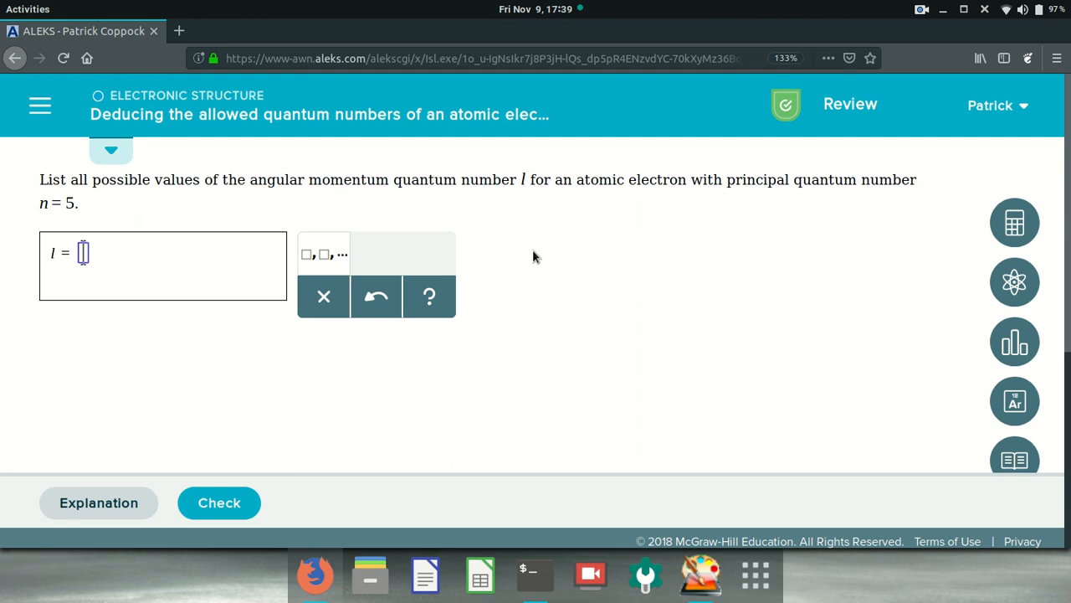
mouse_move(483, 146)
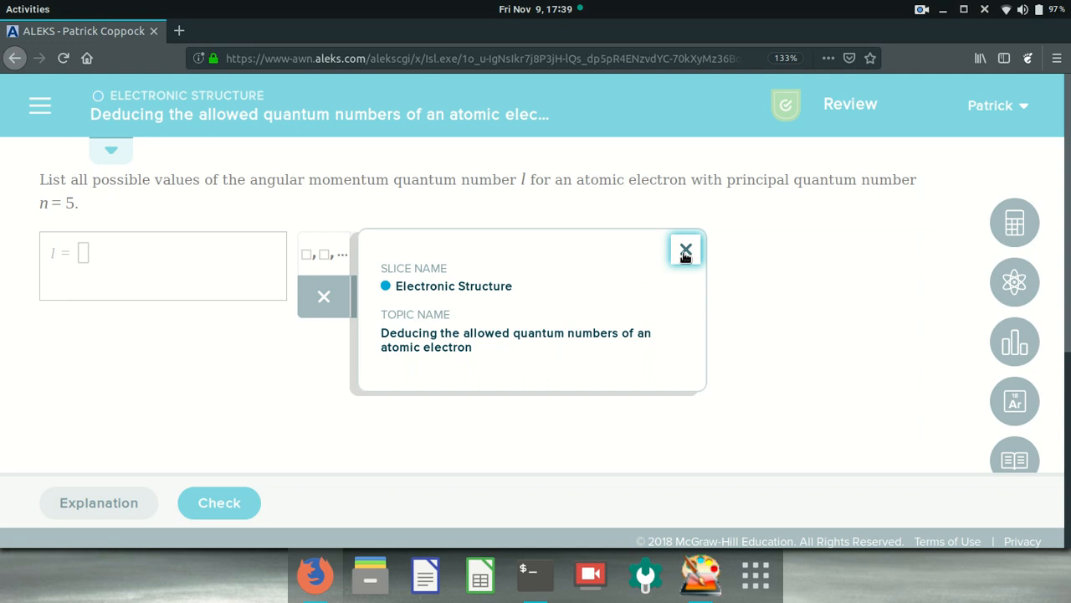
Step: Dismiss the topic pop-up and open Whyteboard with the white pen ready
click(686, 250)
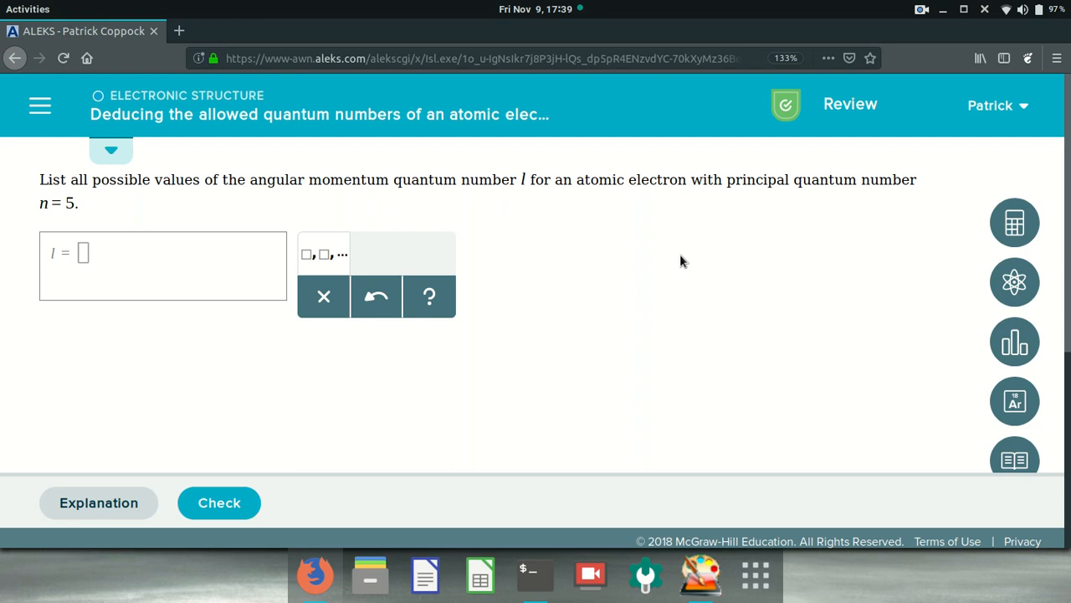
mouse_move(677, 272)
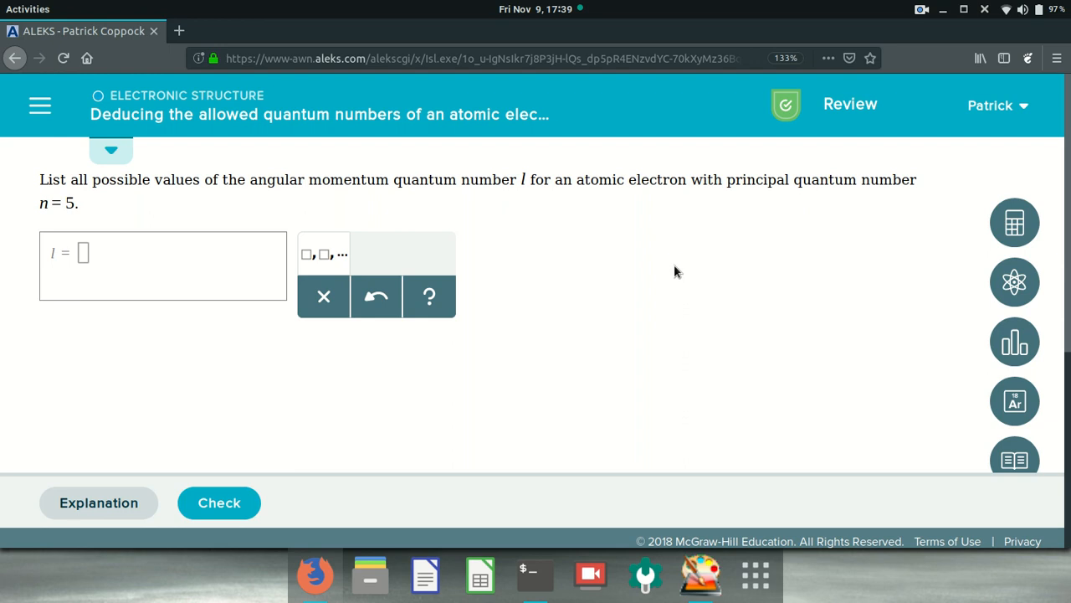
mouse_move(586, 205)
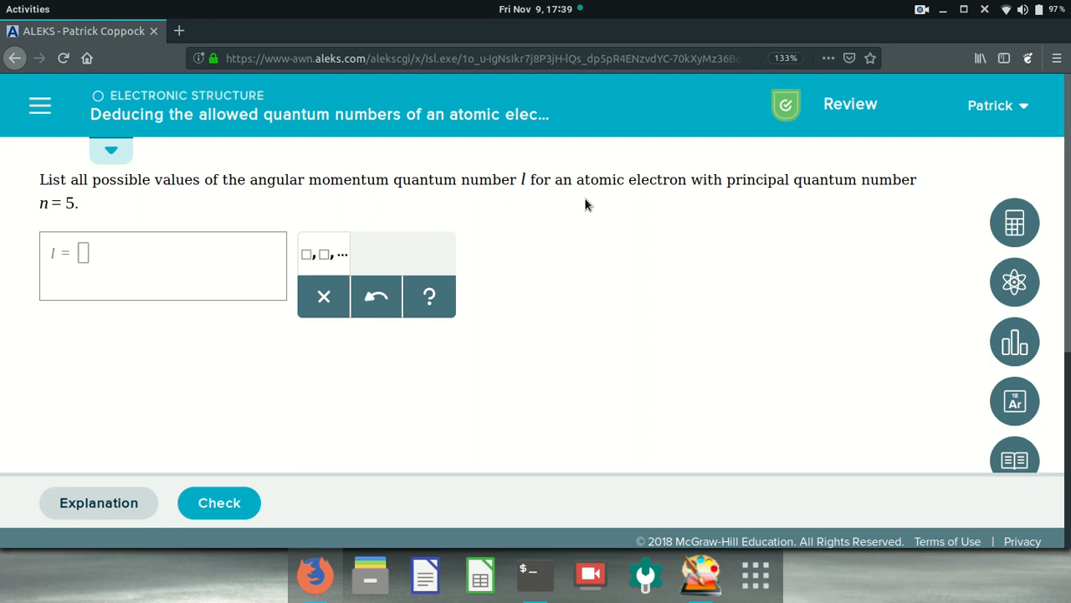
mouse_move(755, 575)
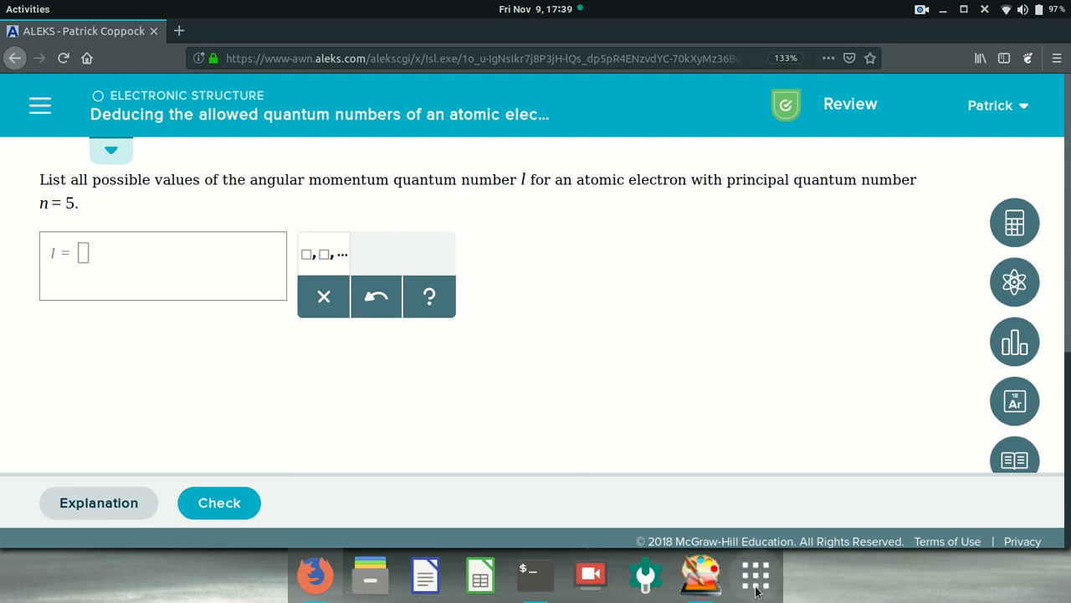
mouse_move(699, 574)
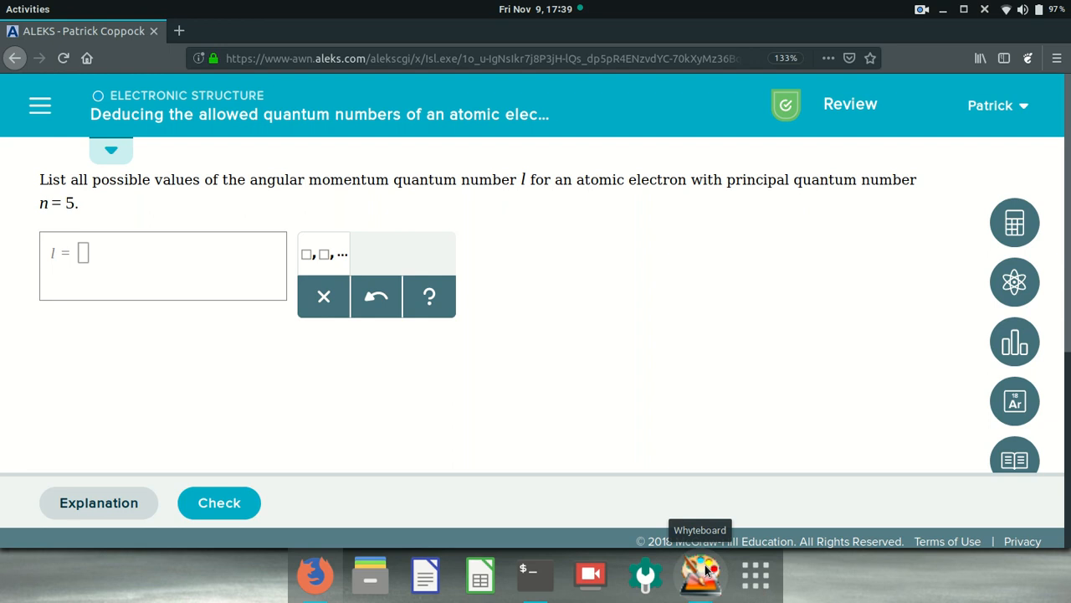
click(699, 574)
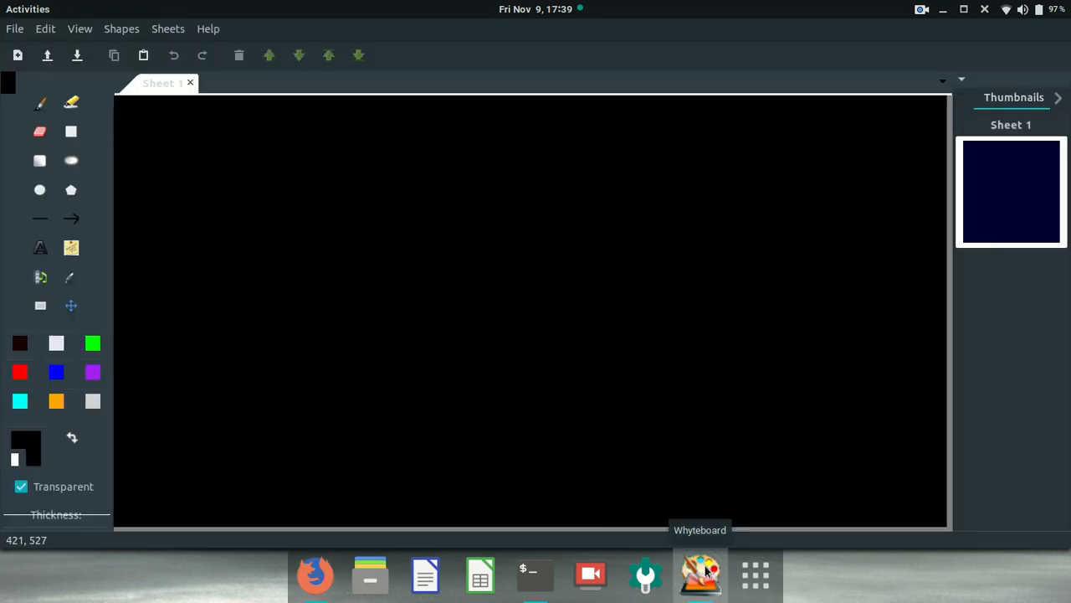
mouse_move(206, 374)
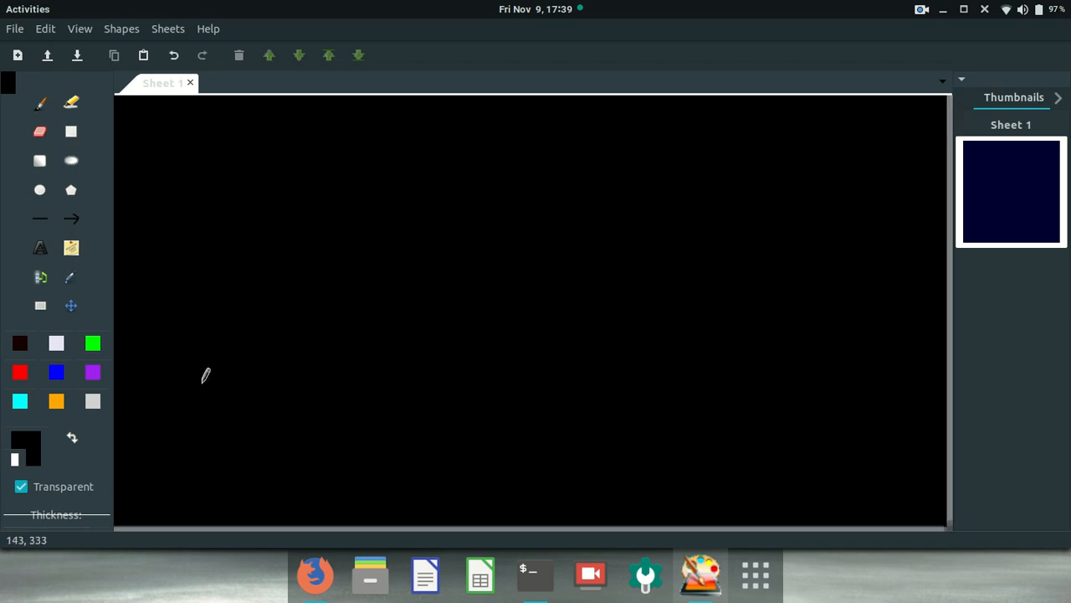
click(39, 102)
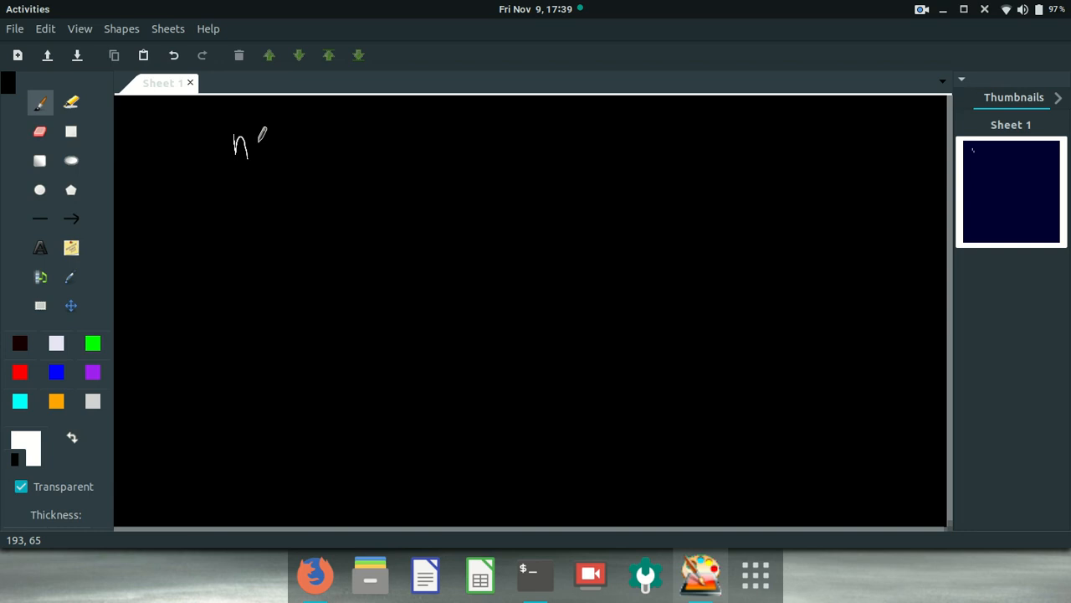
Step: Handwrite n = 5, l = 0, …, n−1, so l = 0, 1, 2, 3, 4
drag(263, 146, 296, 147)
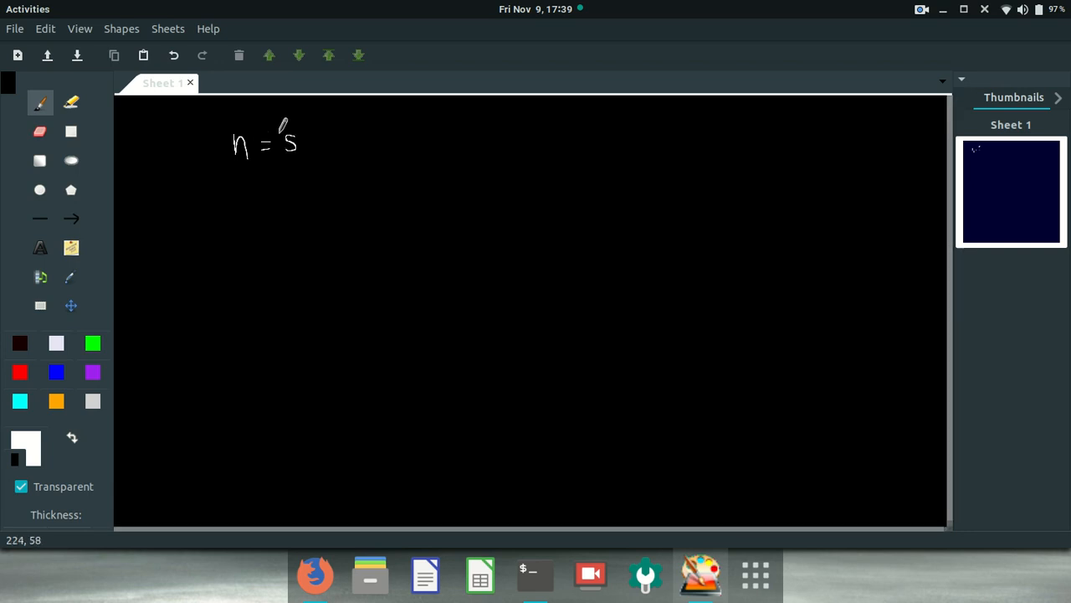
mouse_move(293, 175)
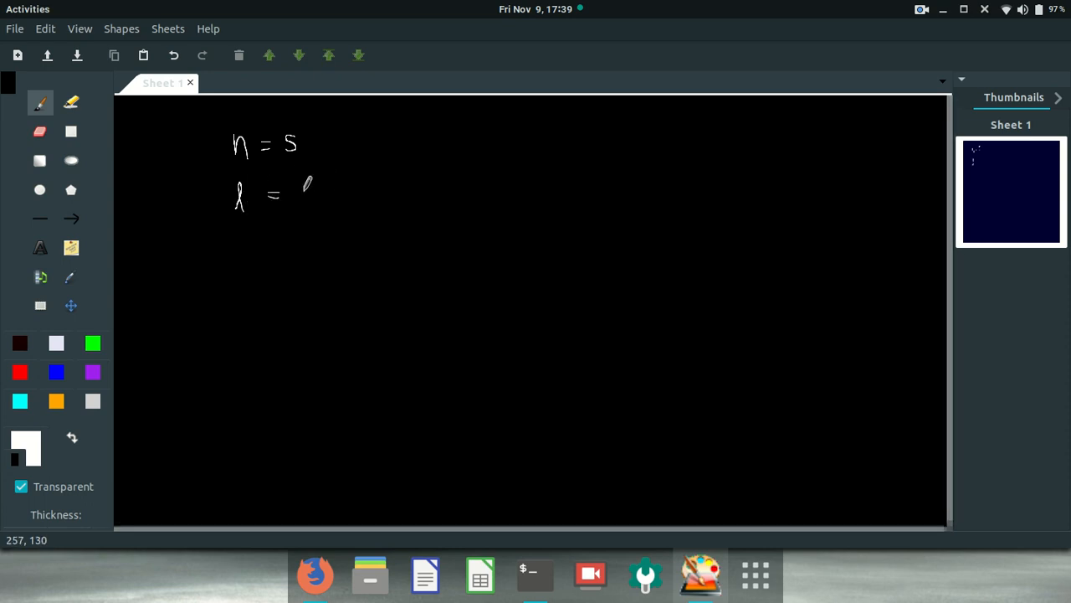
drag(302, 189, 327, 205)
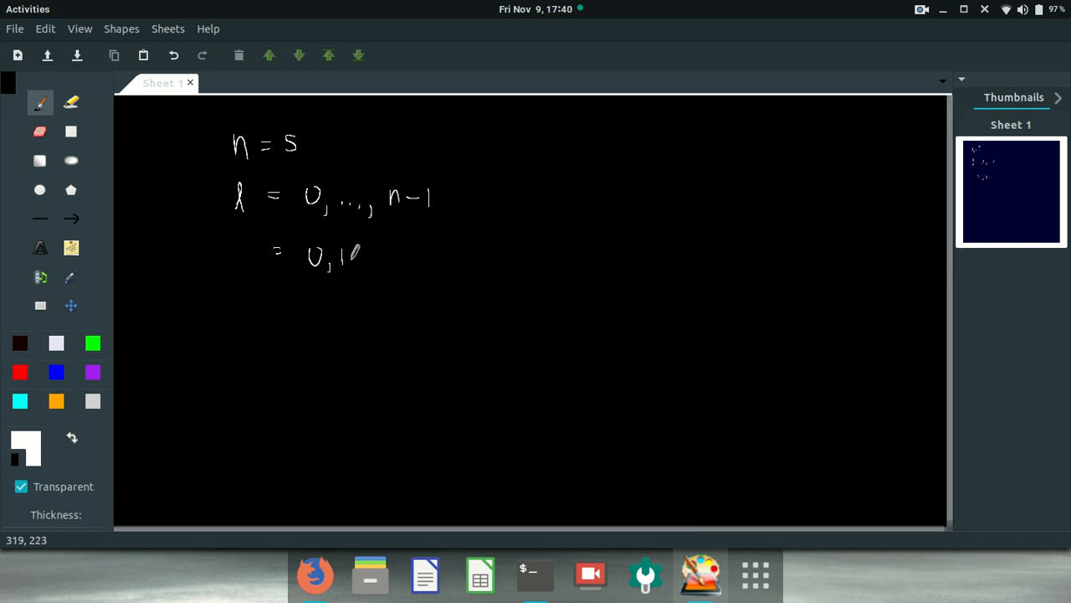
drag(368, 251, 393, 263)
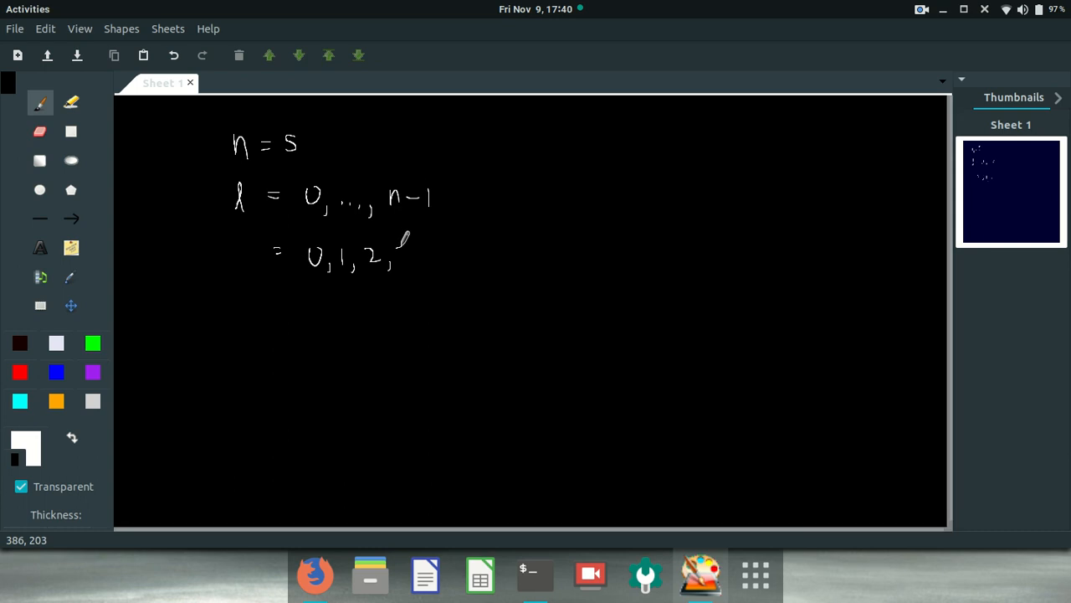
drag(394, 251, 452, 260)
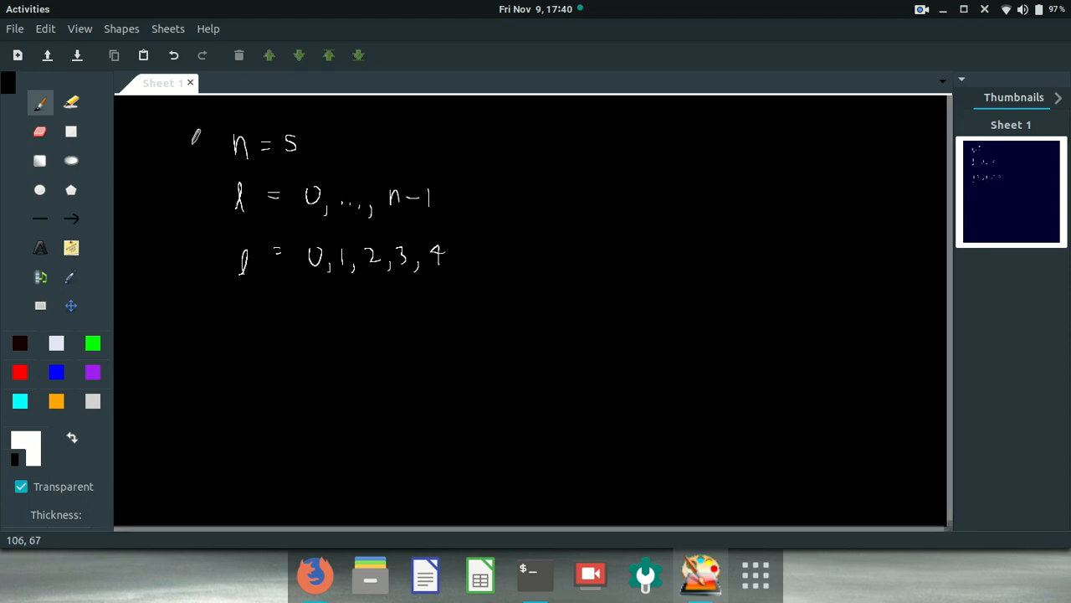
mouse_move(136, 210)
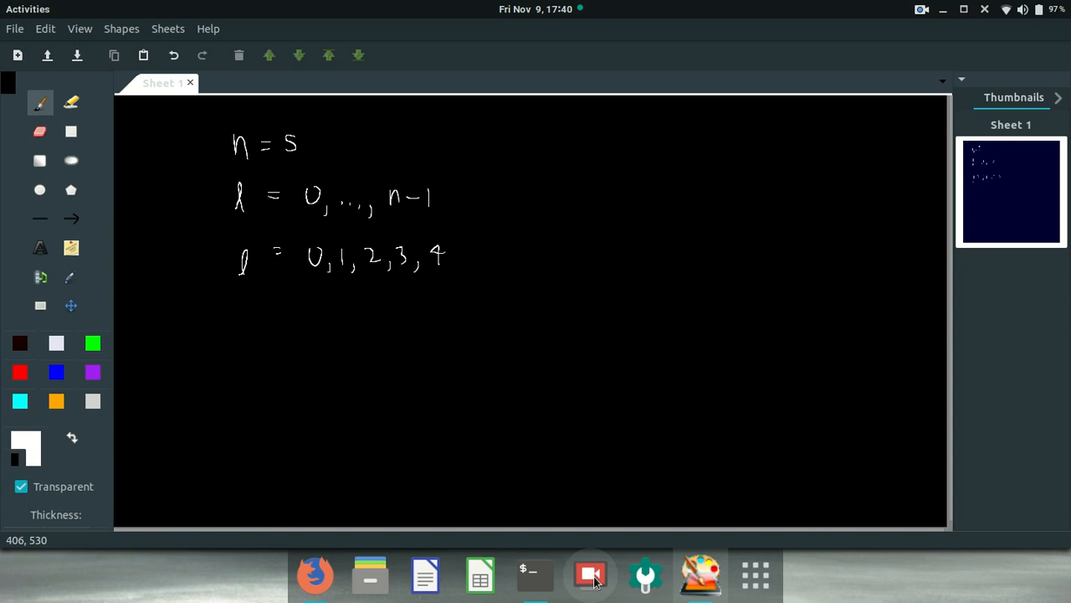
Step: Enter l = 0, 1, 2, 3, 4 in the ALEKS answer box and check it
click(314, 574)
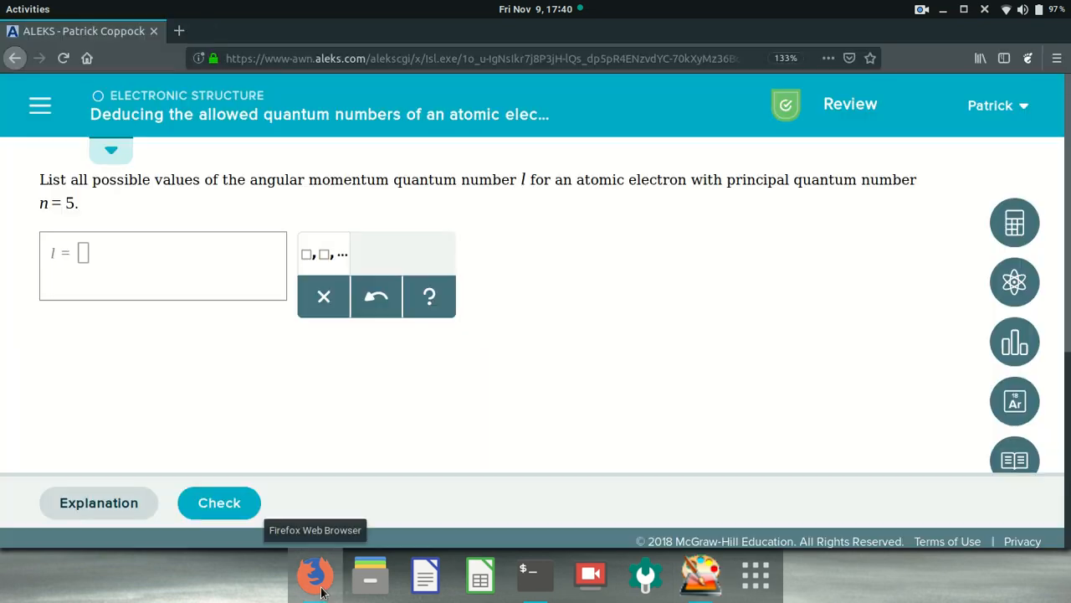
mouse_move(314, 347)
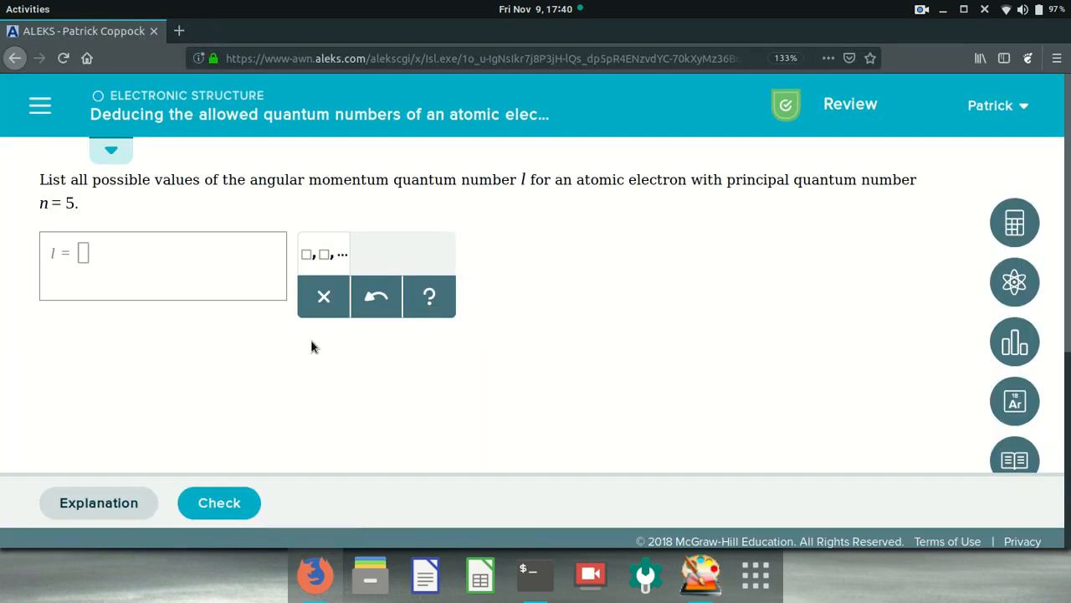
mouse_move(469, 206)
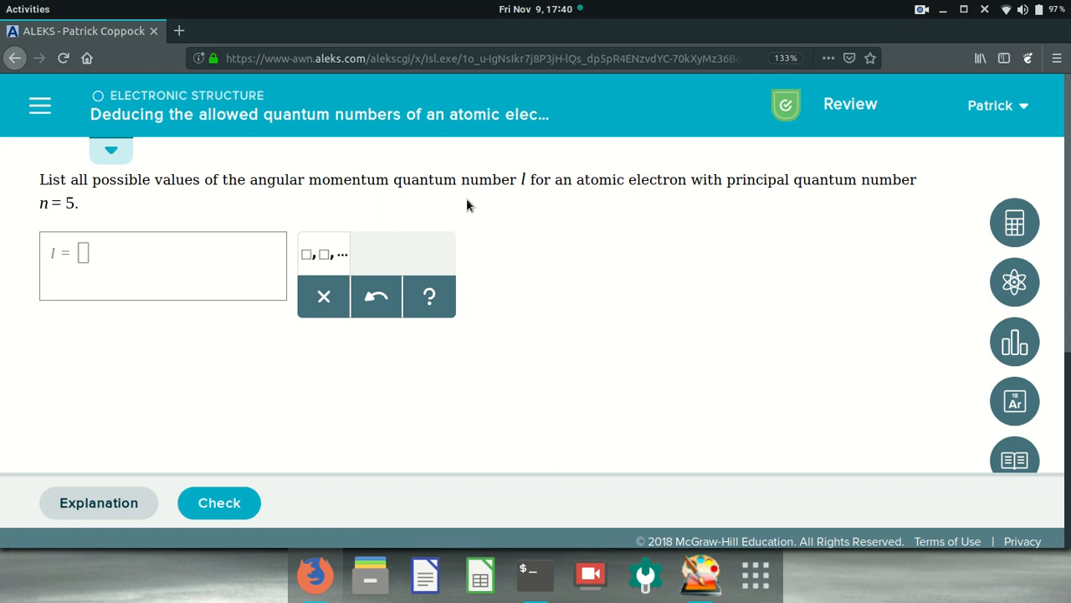
mouse_move(657, 210)
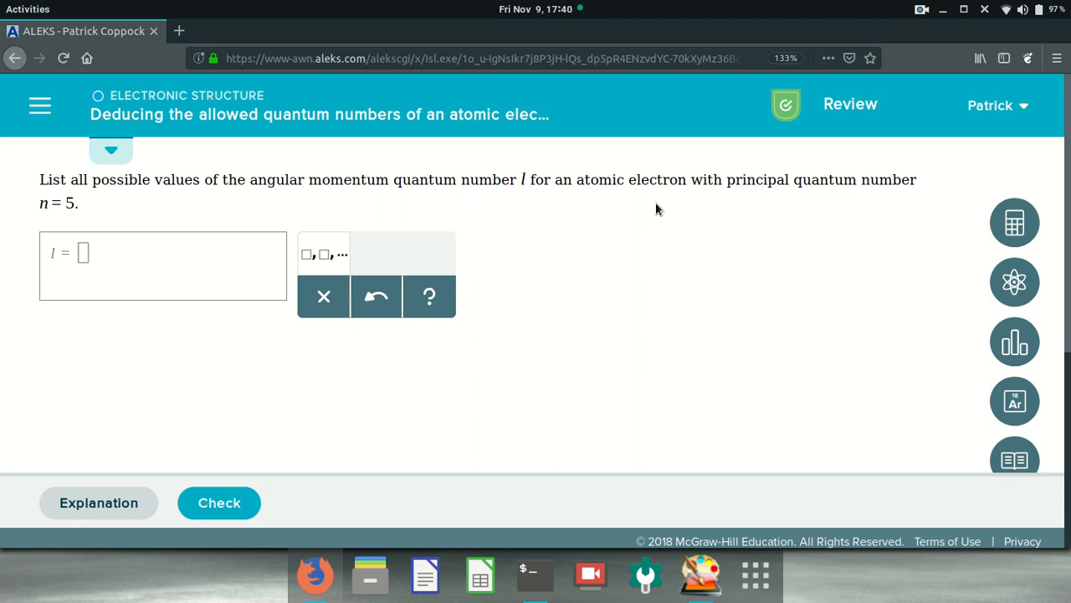
mouse_move(184, 287)
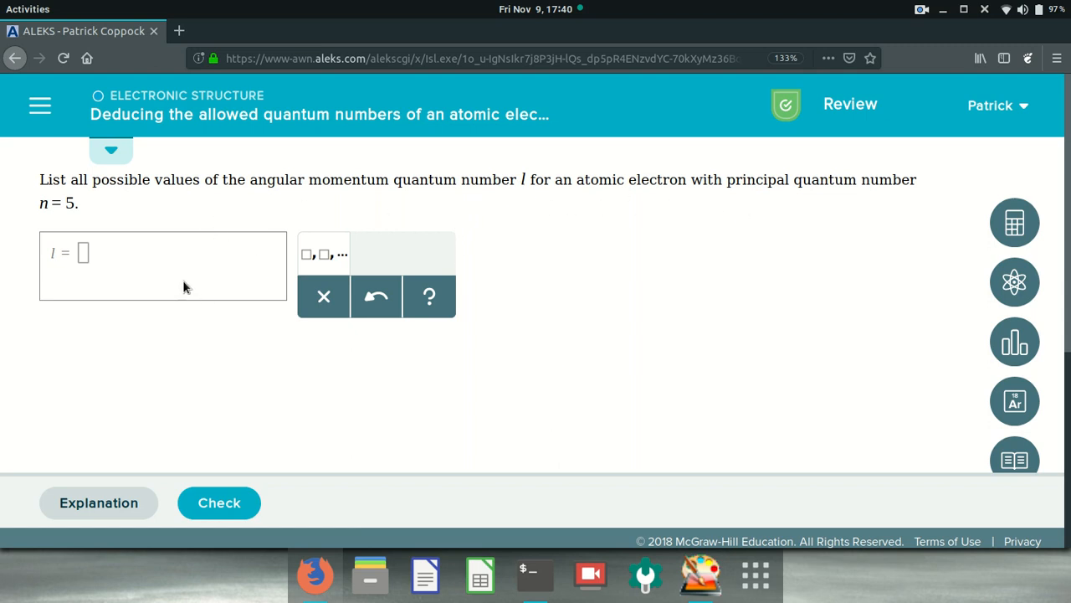
click(84, 252)
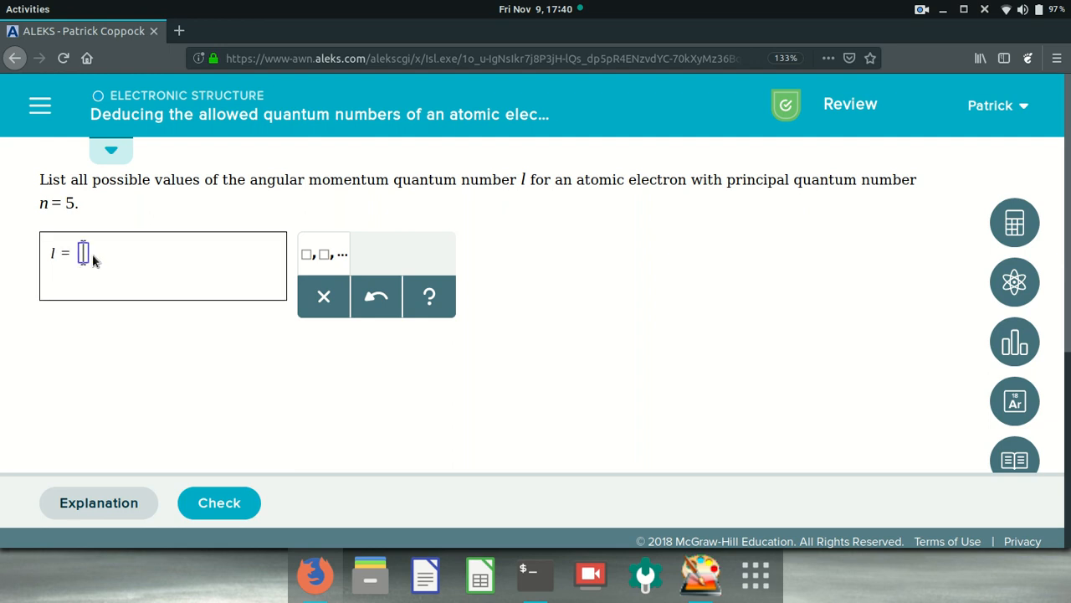
text(0, 1, 2, 3,)
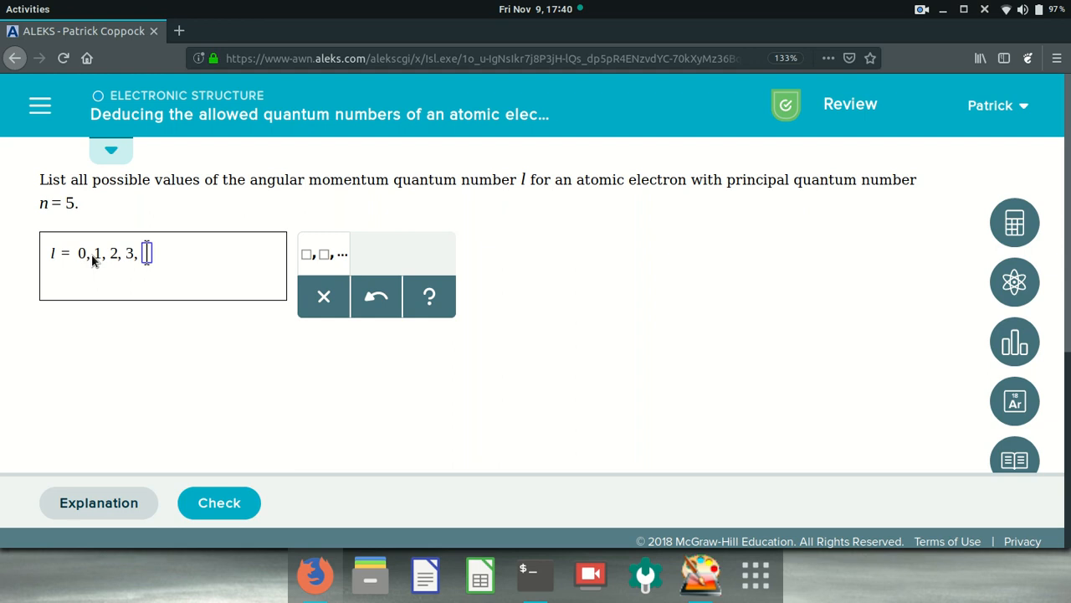
text(4)
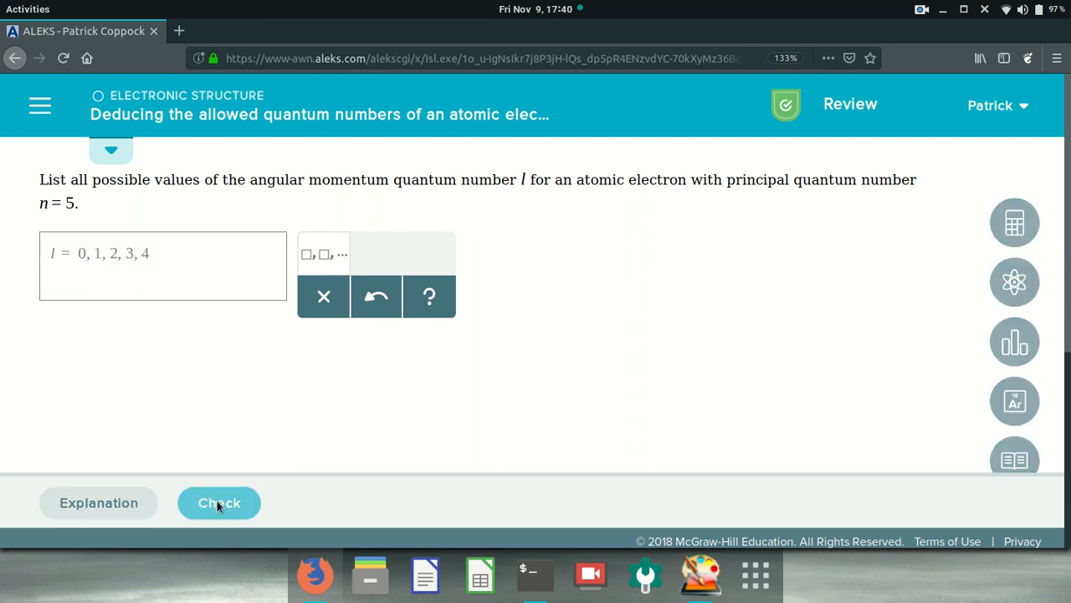
click(220, 502)
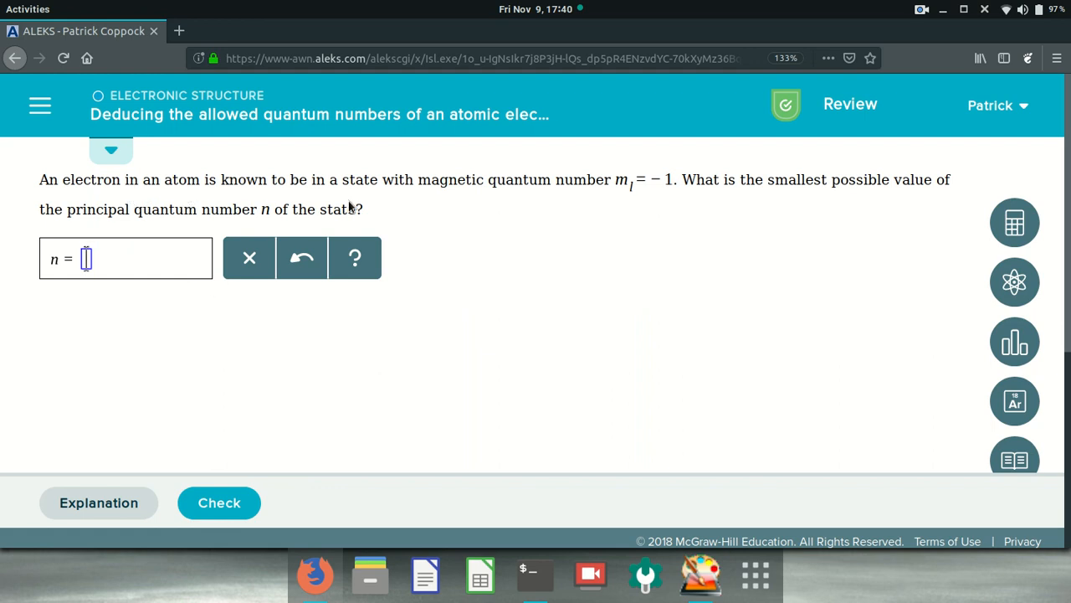
mouse_move(586, 209)
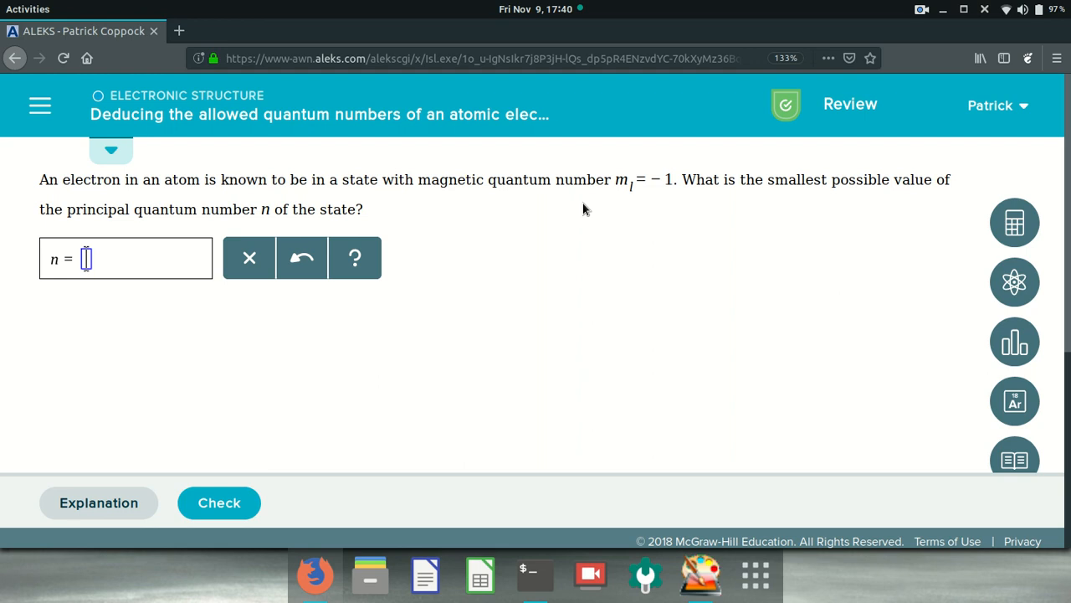
mouse_move(661, 201)
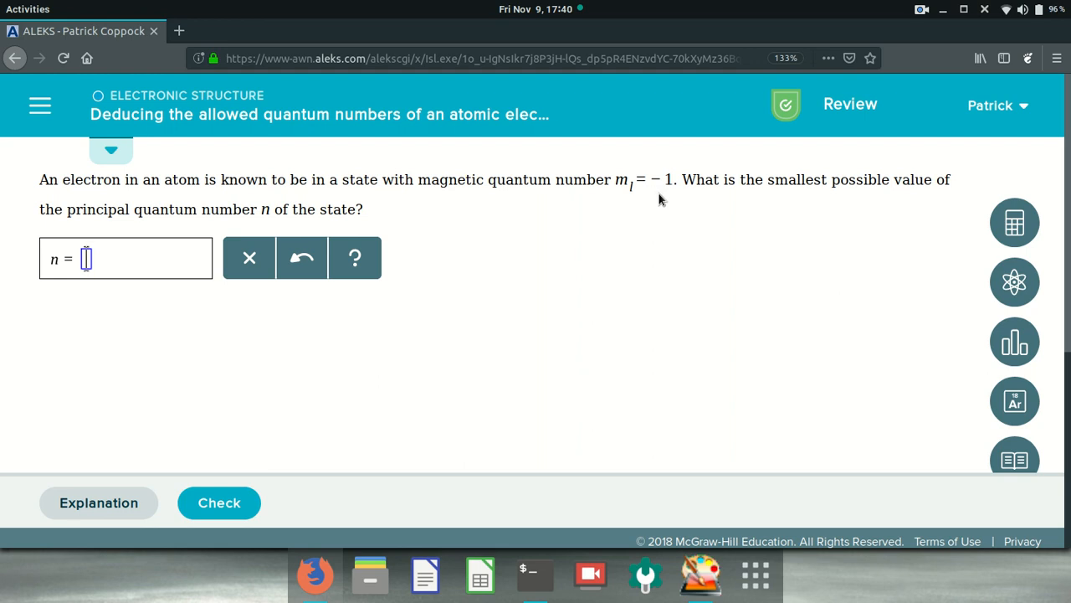
mouse_move(481, 575)
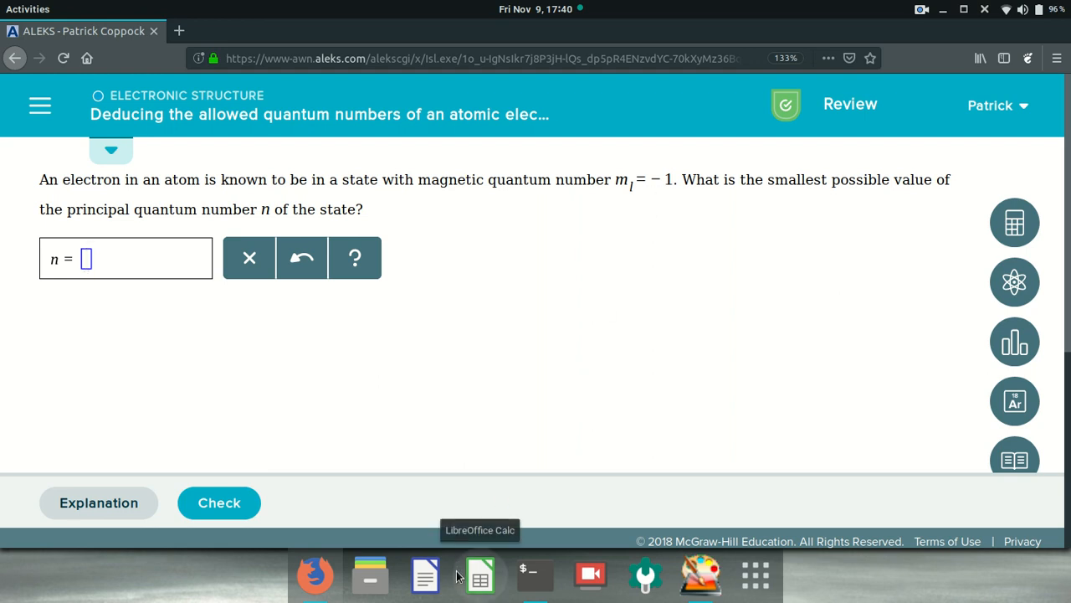
Step: Switch to Whyteboard from the dock, leaving the m_l = −1 question unanswered
click(700, 576)
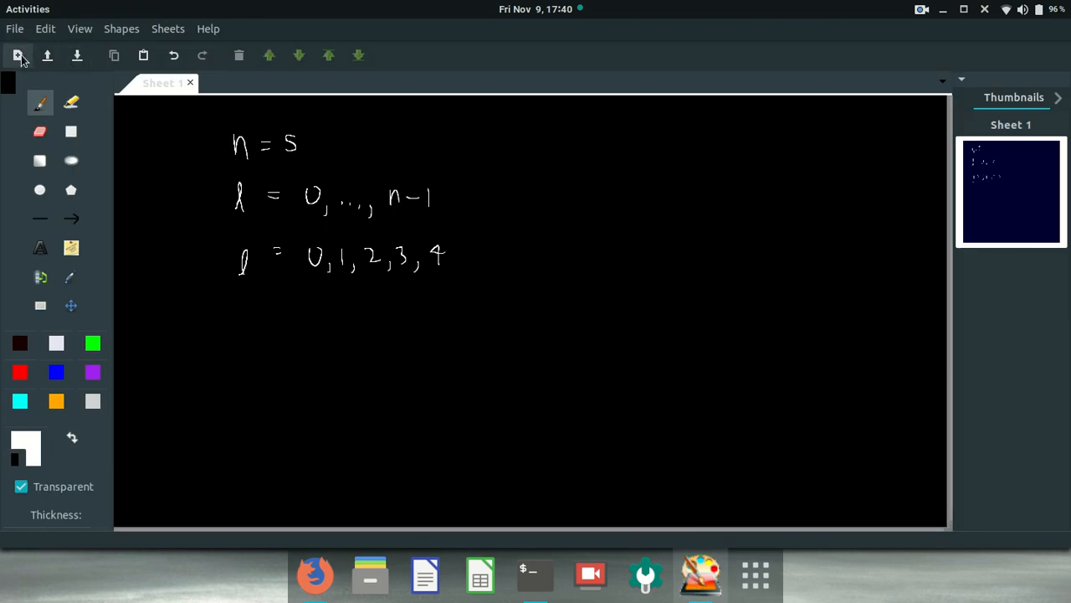
Step: On a new sheet, write m_l = −1 and the rule n = 1, 2, 3, …
click(18, 55)
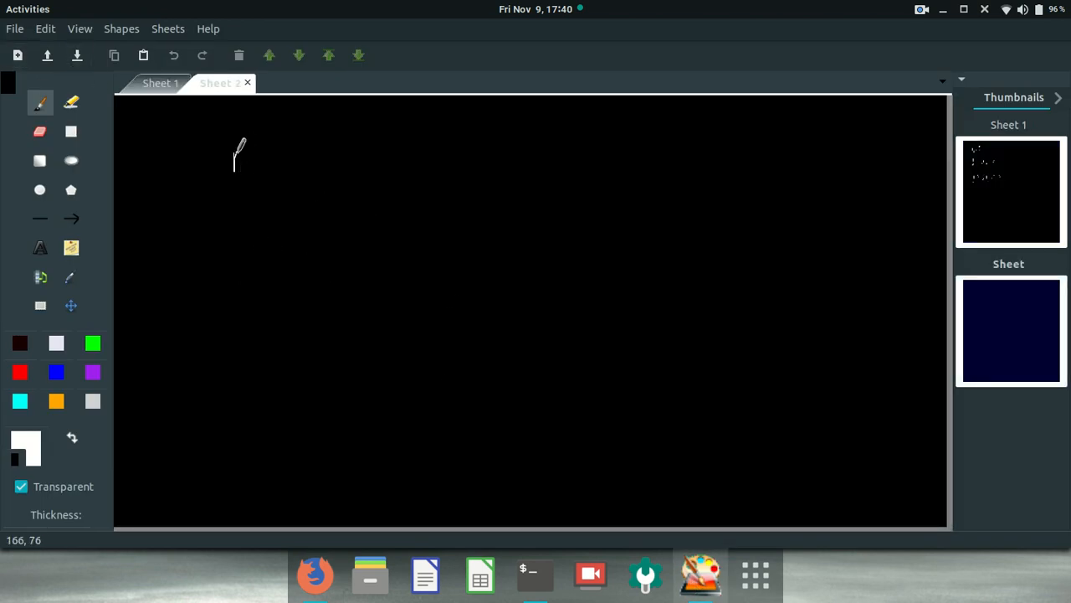
drag(235, 151, 293, 175)
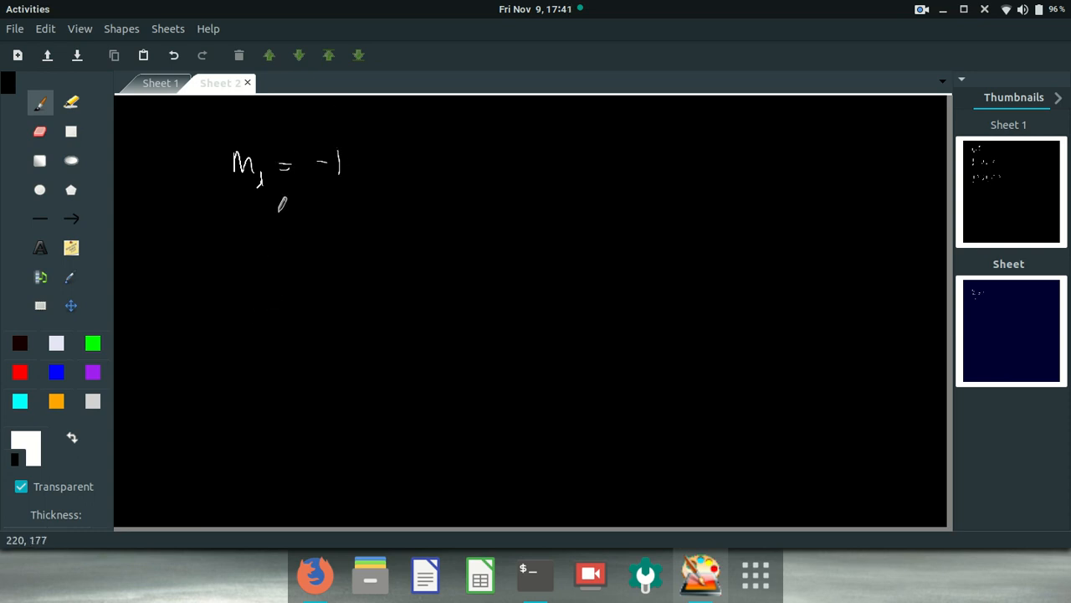
mouse_move(537, 135)
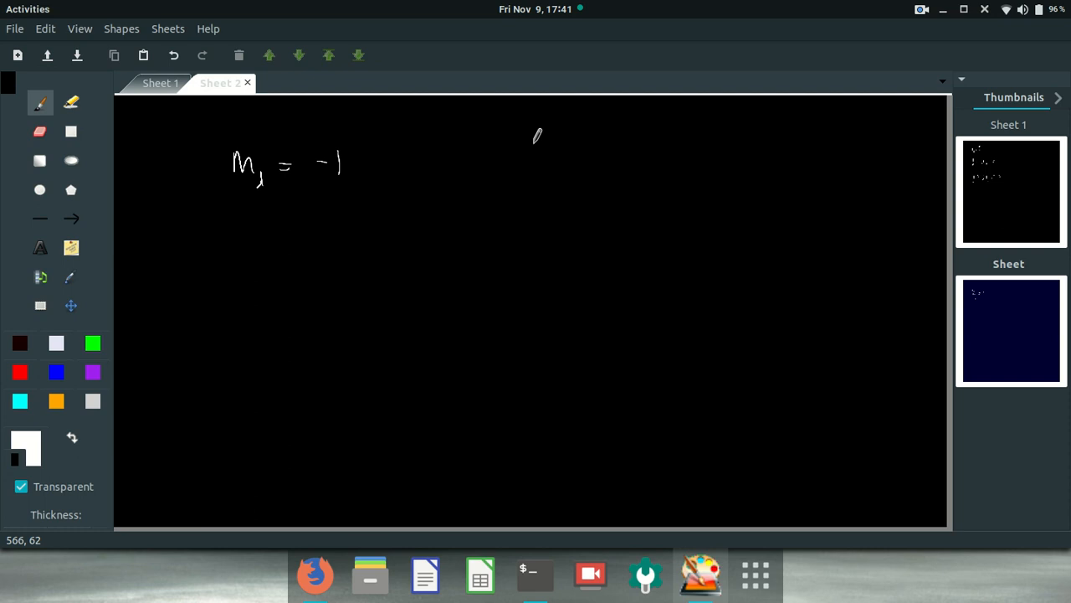
drag(511, 163, 561, 163)
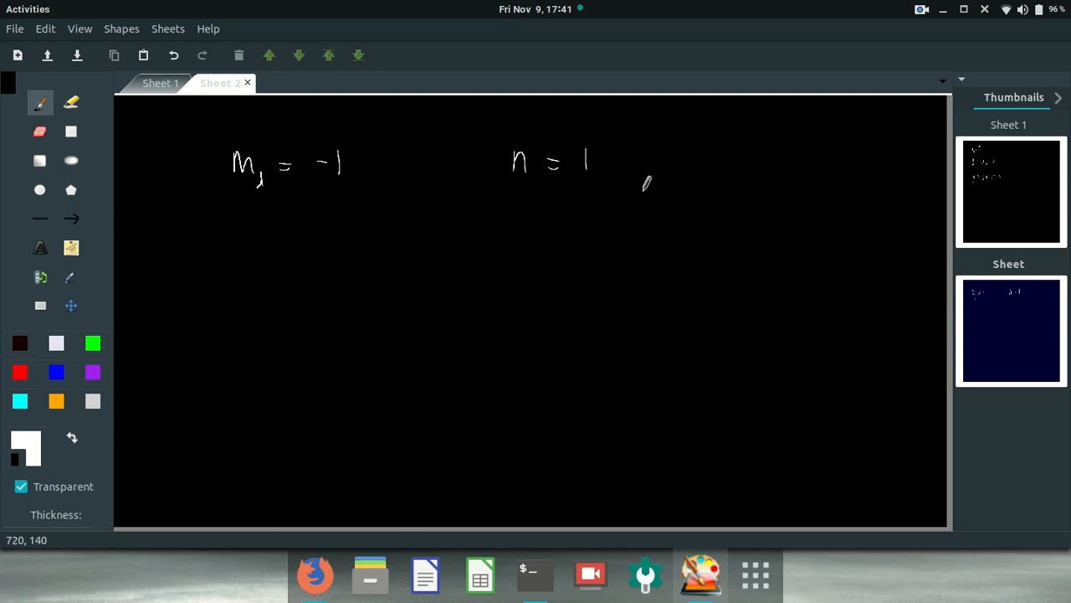
drag(598, 163, 645, 176)
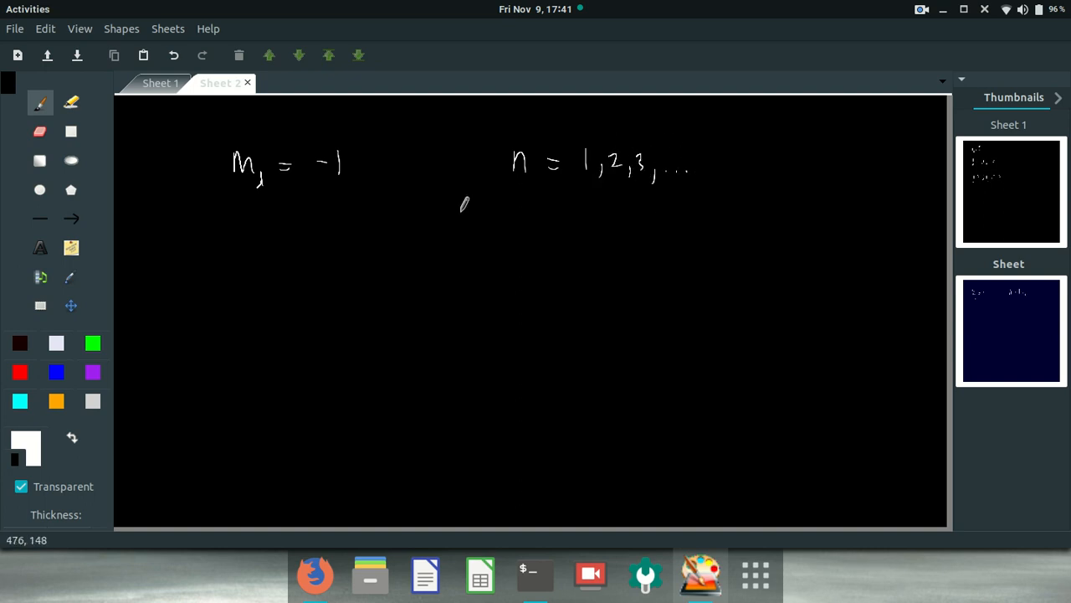
mouse_move(534, 205)
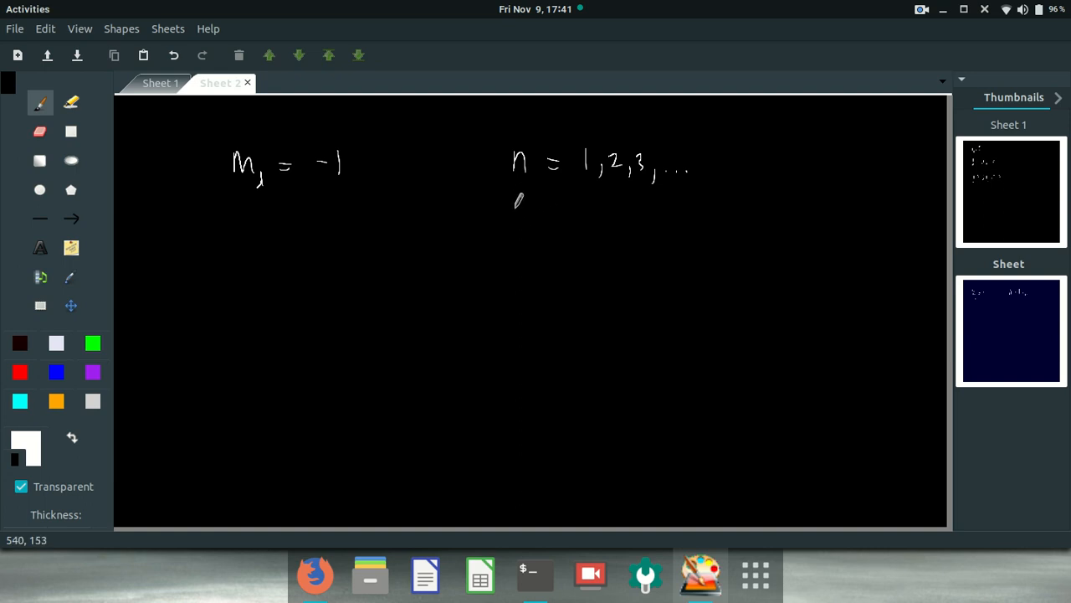
Step: Add the rules l = 0, …, n−1 and m_l = −l, …, l, bracketed
drag(523, 205, 515, 231)
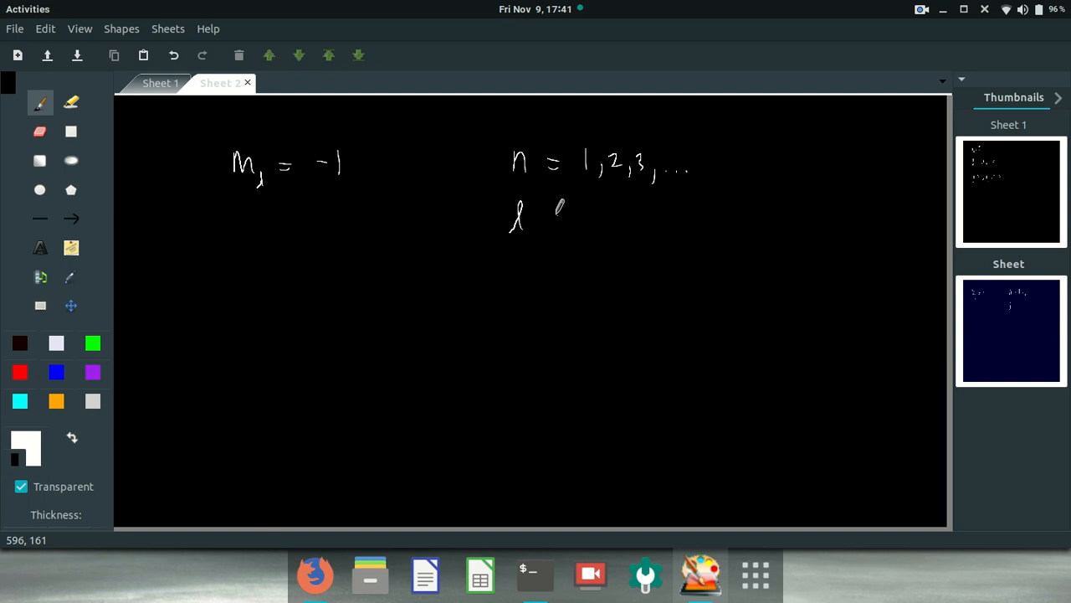
drag(540, 218, 611, 222)
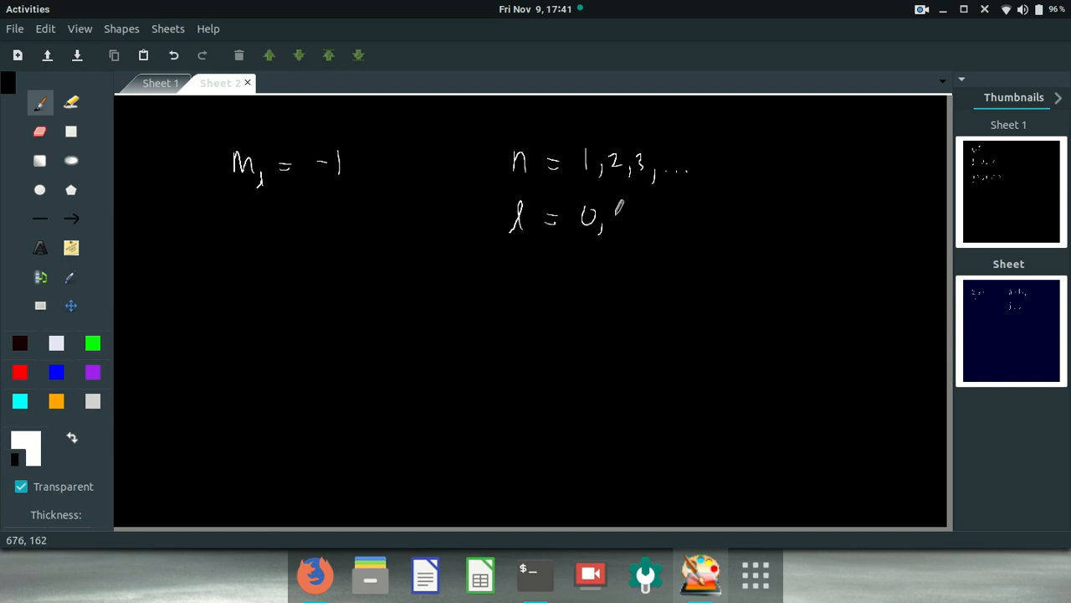
drag(611, 217, 703, 209)
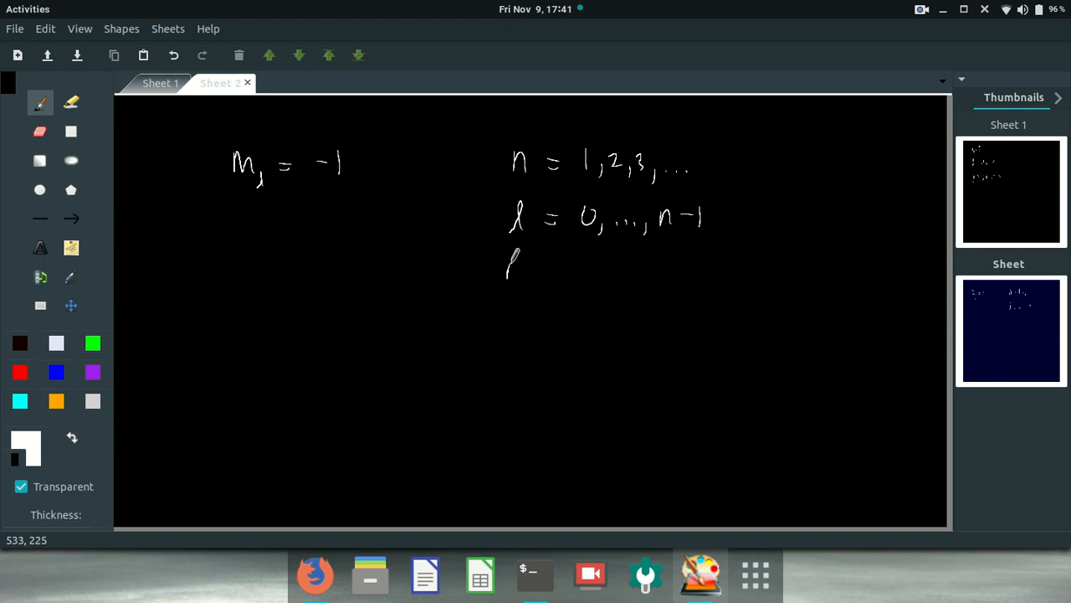
drag(502, 276, 573, 268)
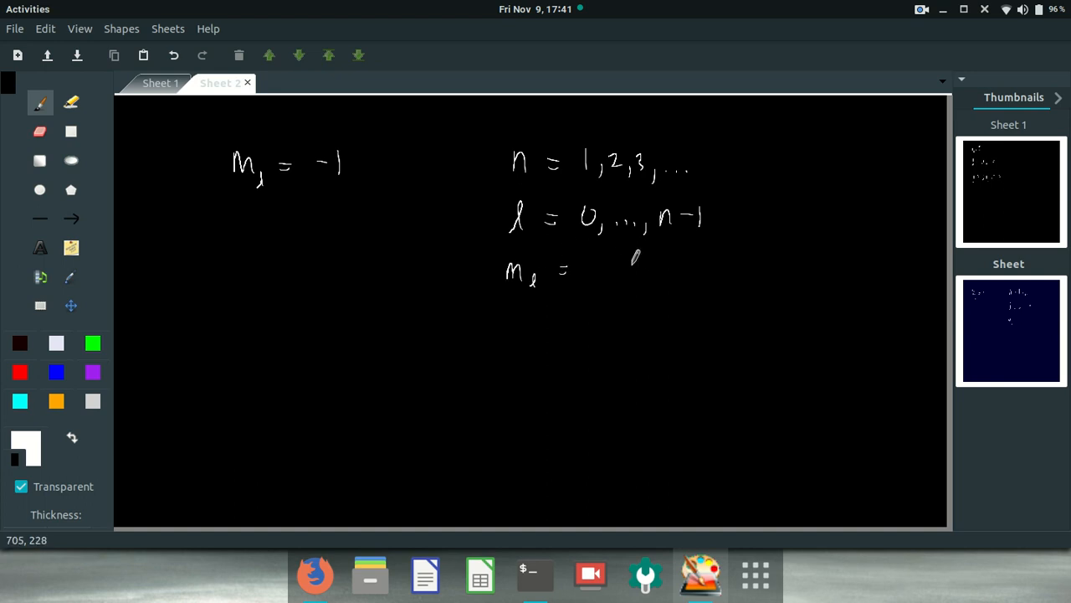
drag(586, 273, 641, 268)
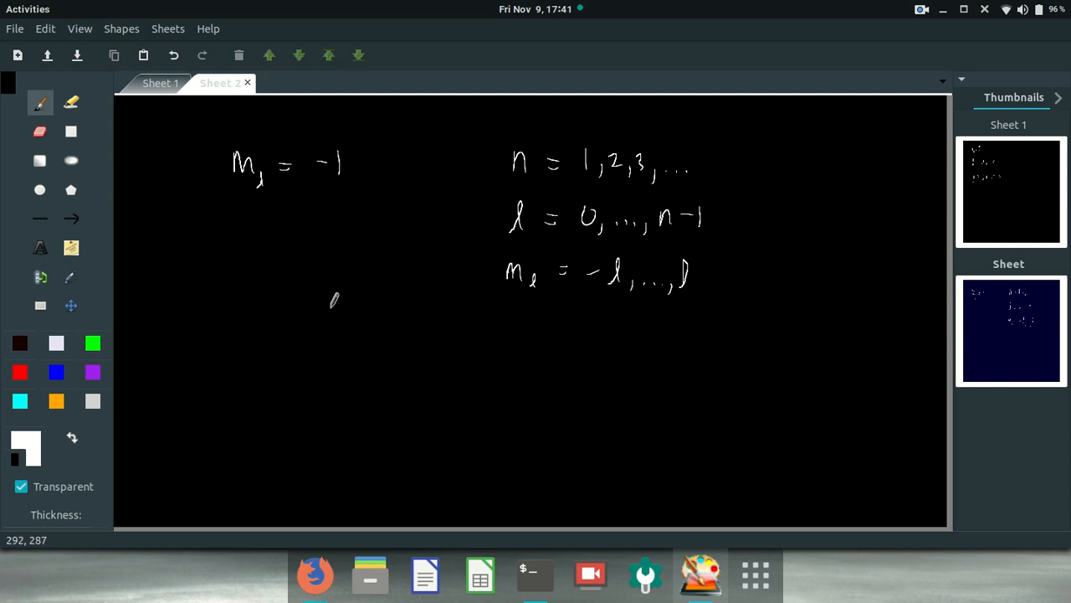
mouse_move(477, 274)
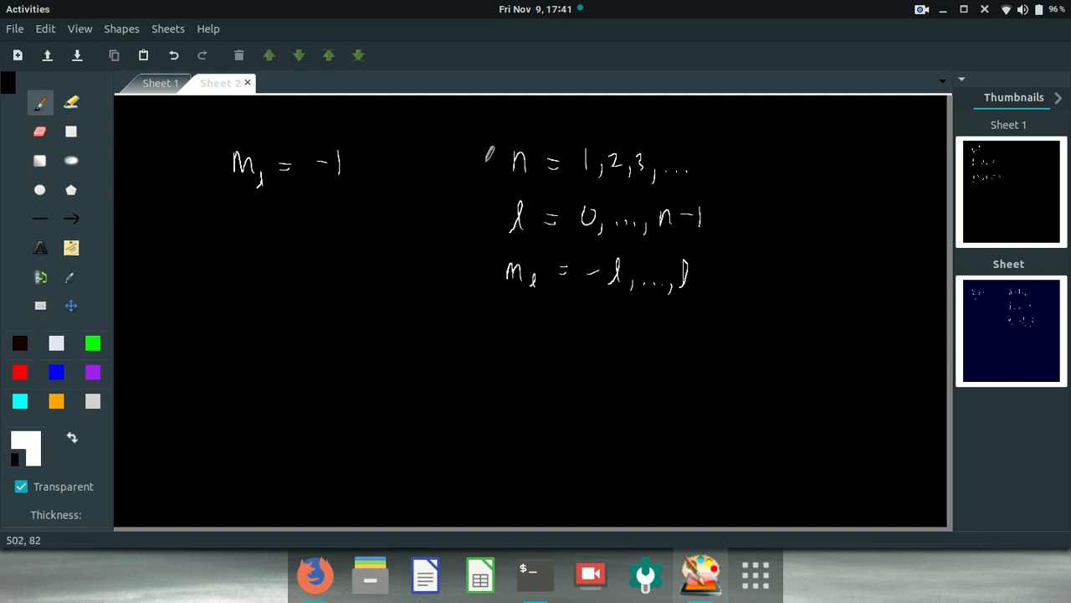
drag(489, 151, 473, 351)
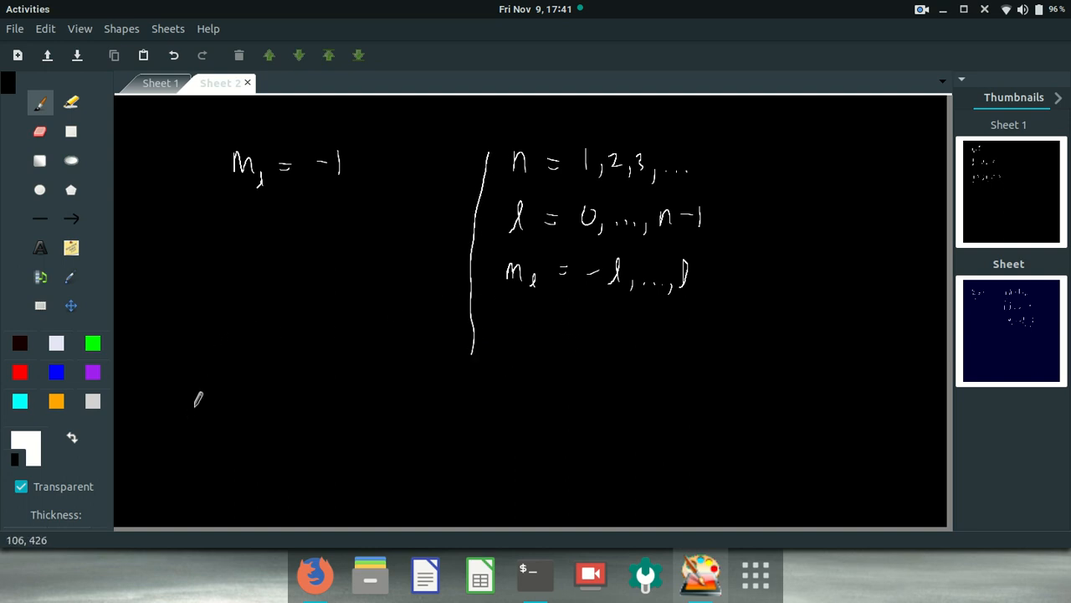
mouse_move(185, 232)
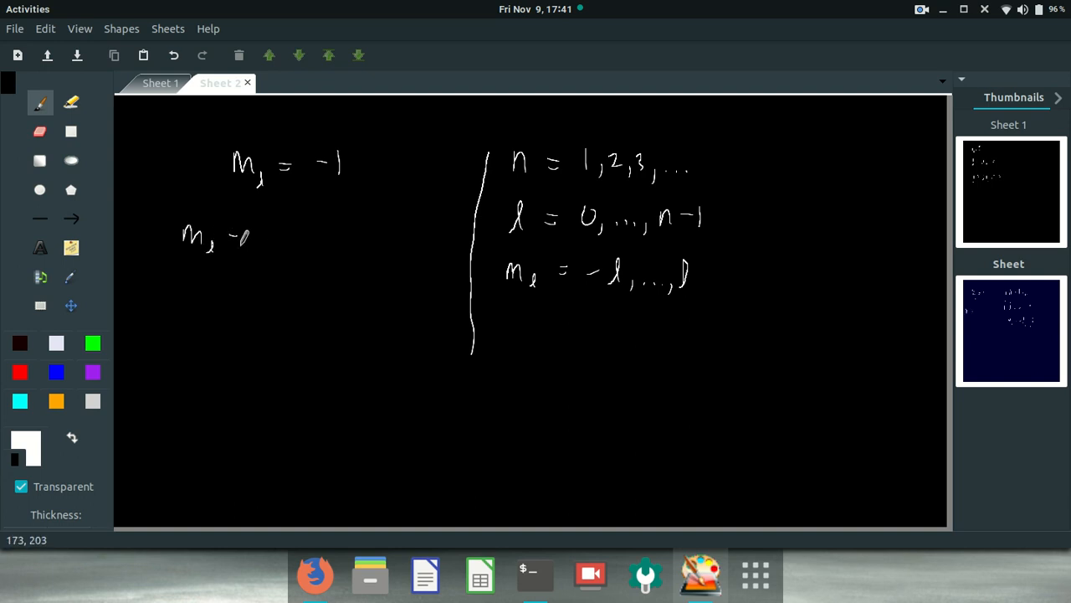
Step: Cross out the botched line and write m_l = −1, 0, 1 with l = 1
drag(226, 238, 277, 226)
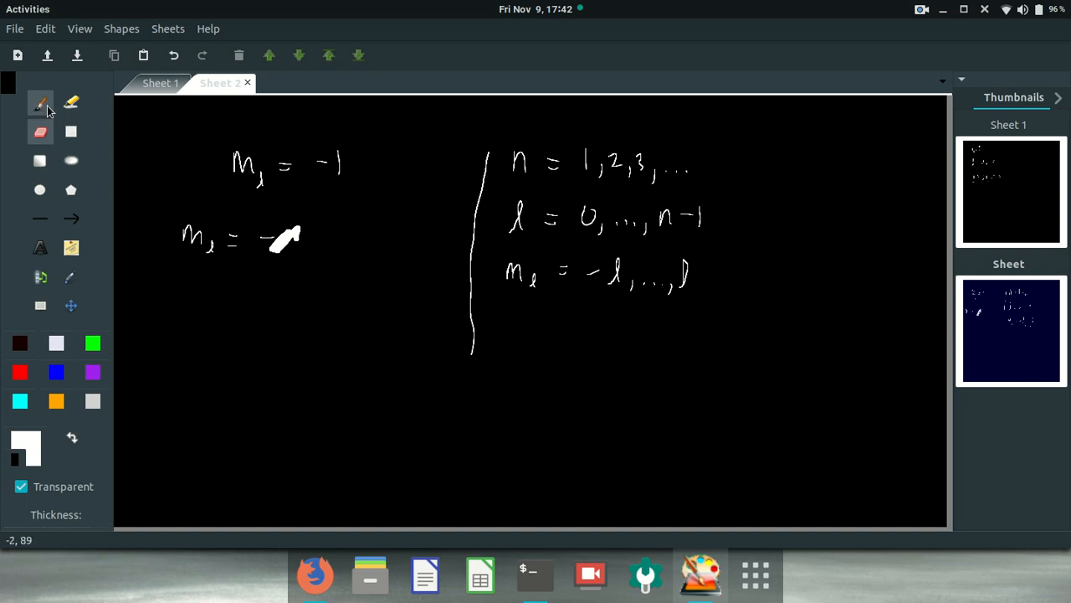
drag(176, 234, 306, 245)
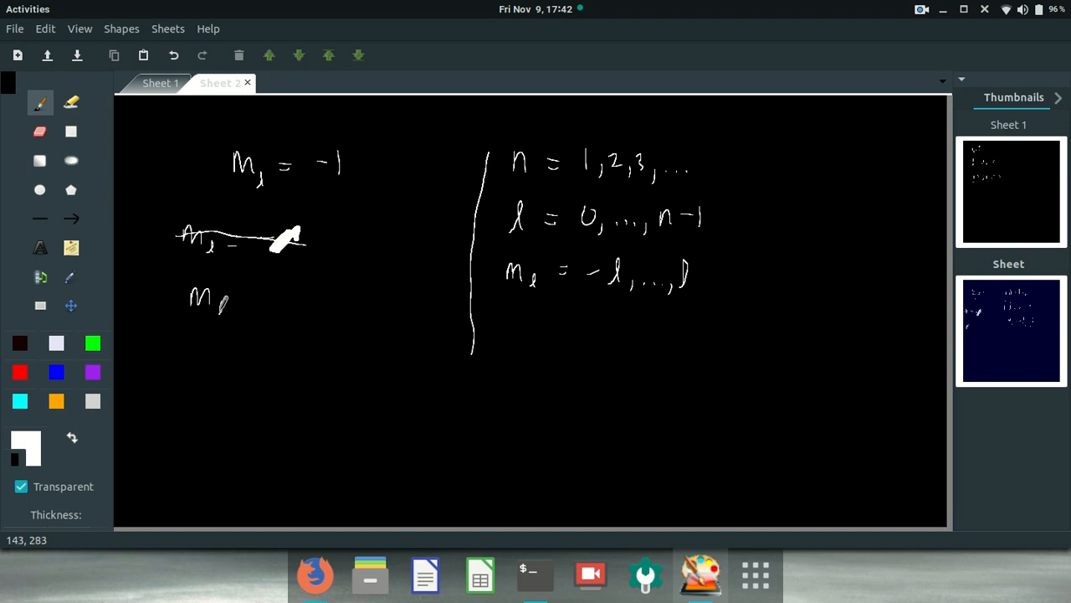
drag(234, 301, 297, 293)
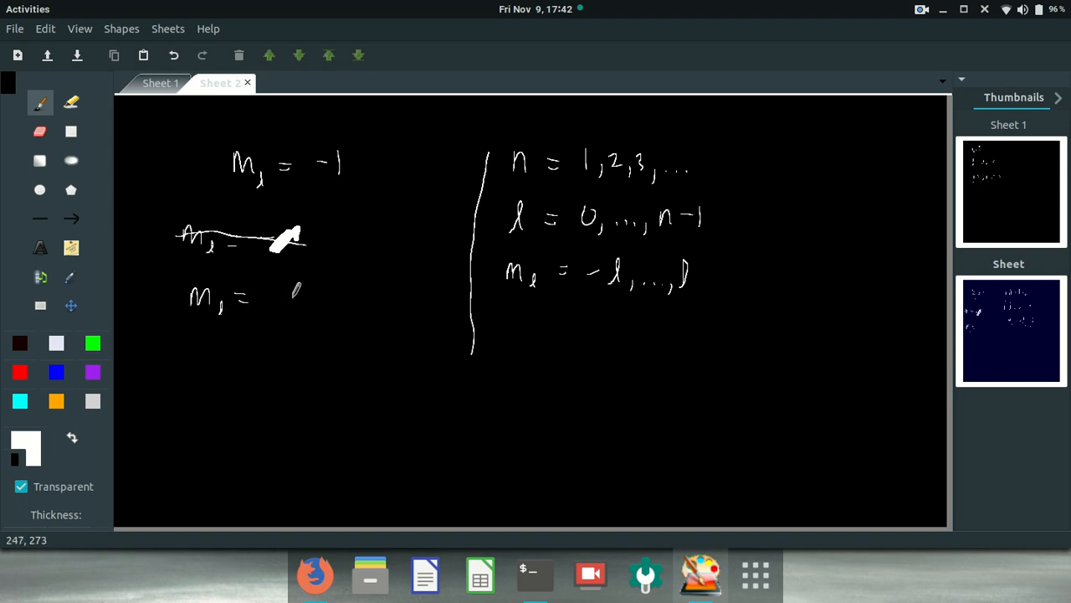
drag(268, 299, 297, 293)
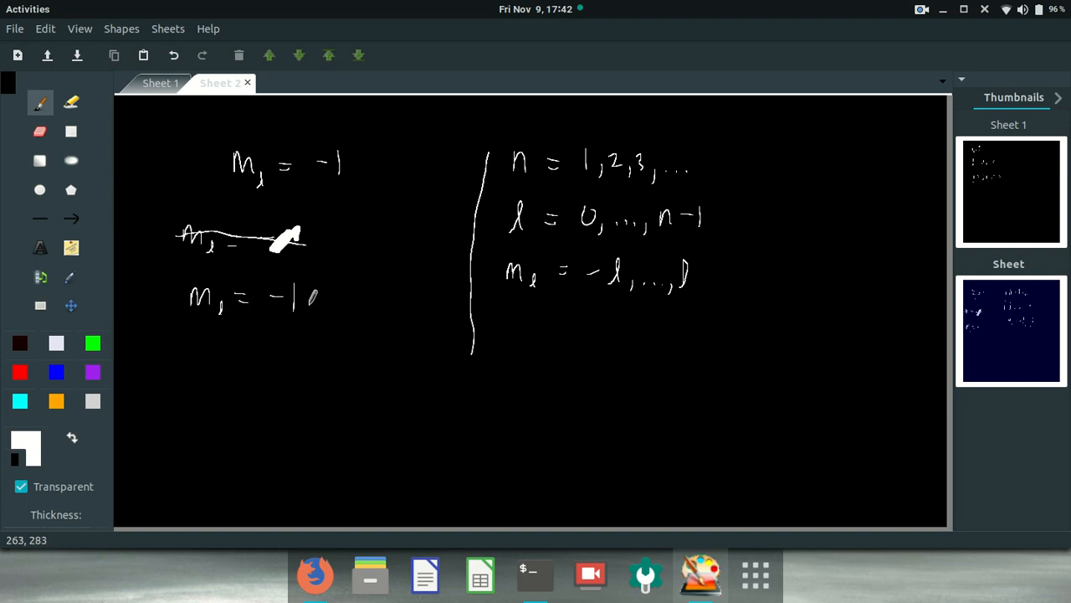
drag(302, 301, 356, 301)
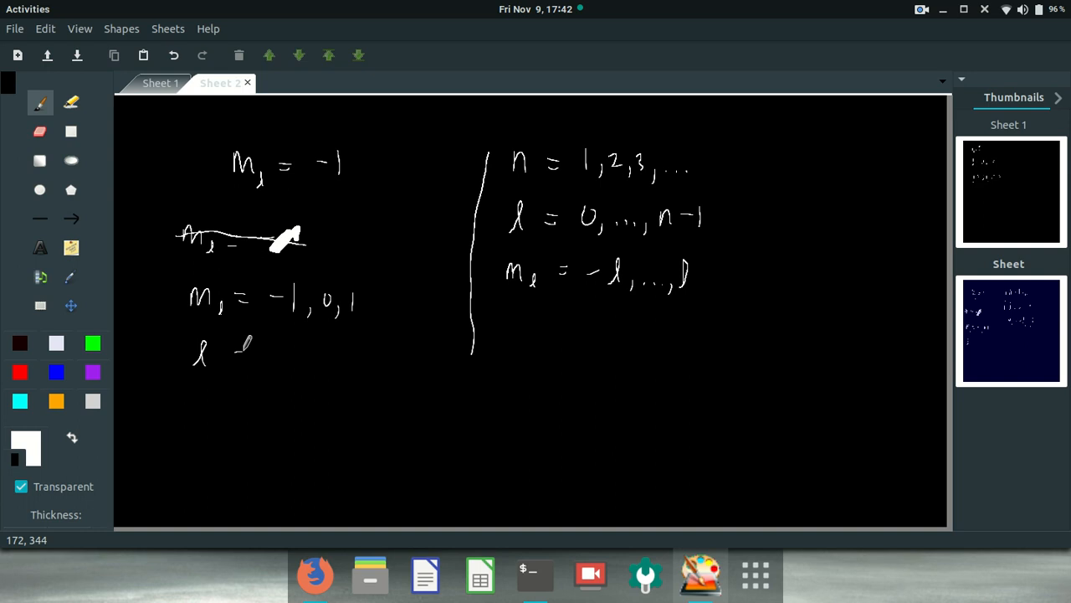
drag(235, 352, 285, 368)
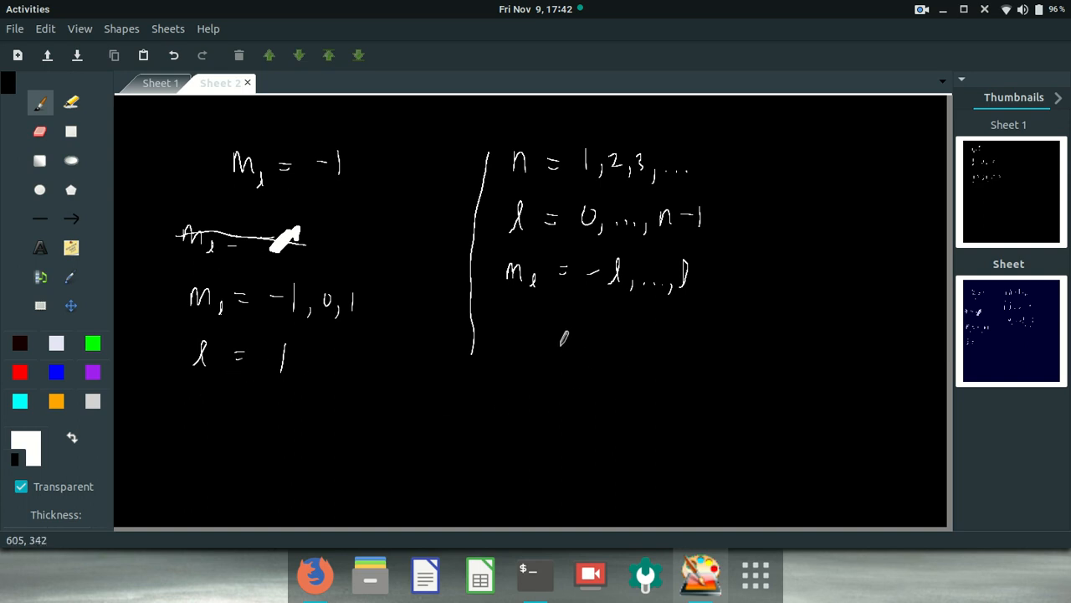
Step: List m_l values for the cases l = 0, 1, 2 and circle l = 1
drag(514, 351, 553, 368)
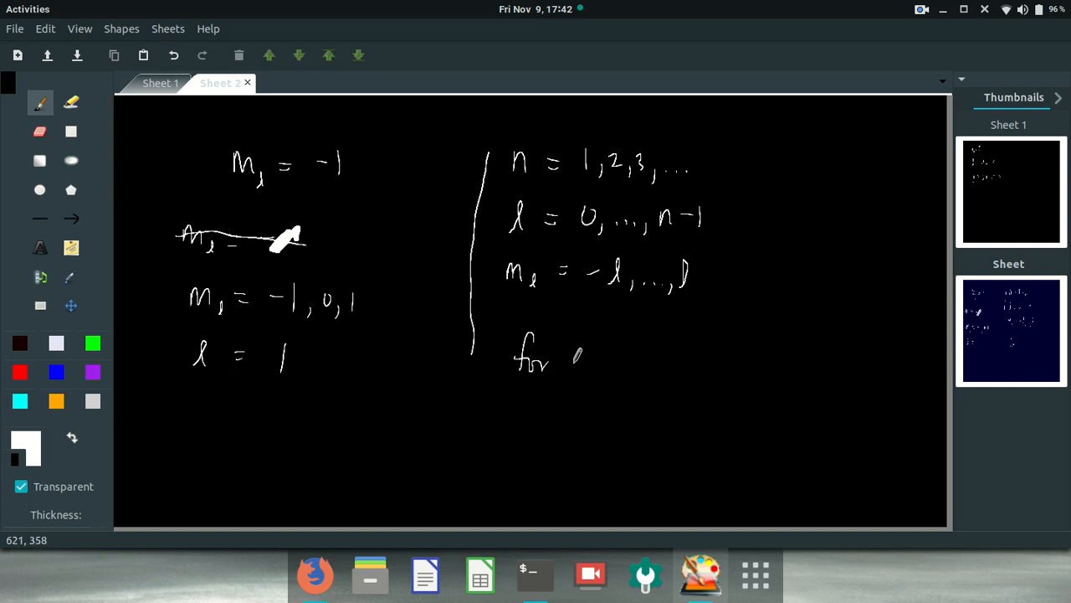
drag(569, 358, 619, 362)
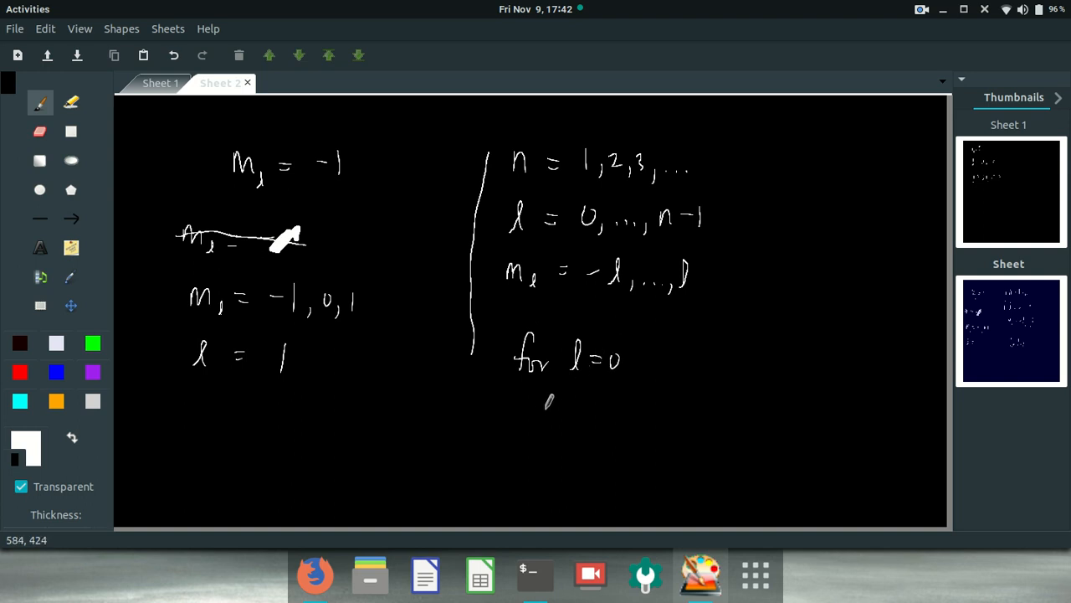
drag(544, 410, 603, 410)
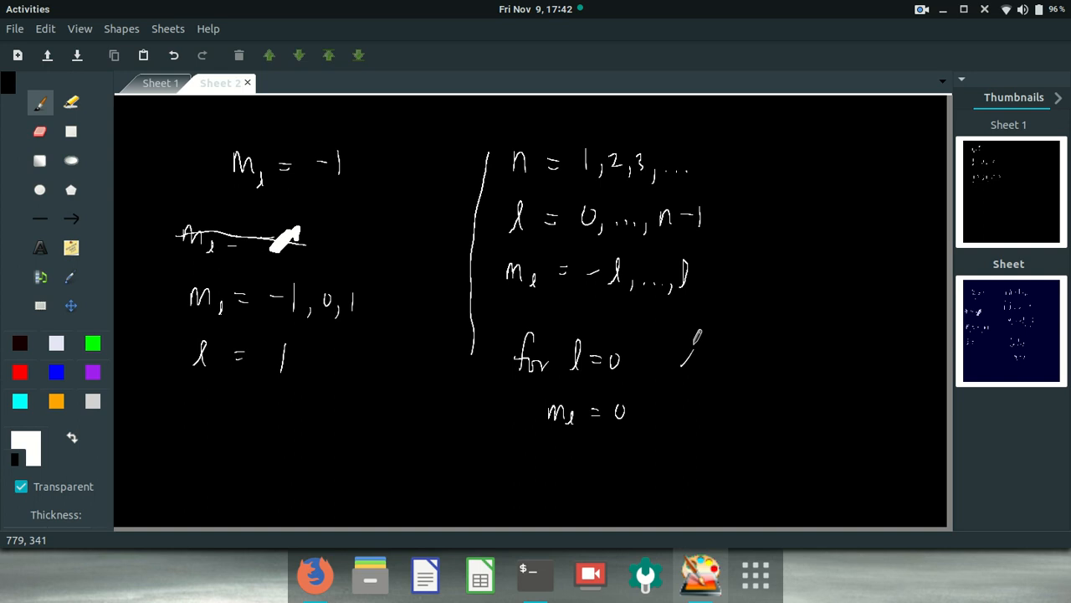
drag(690, 339, 724, 368)
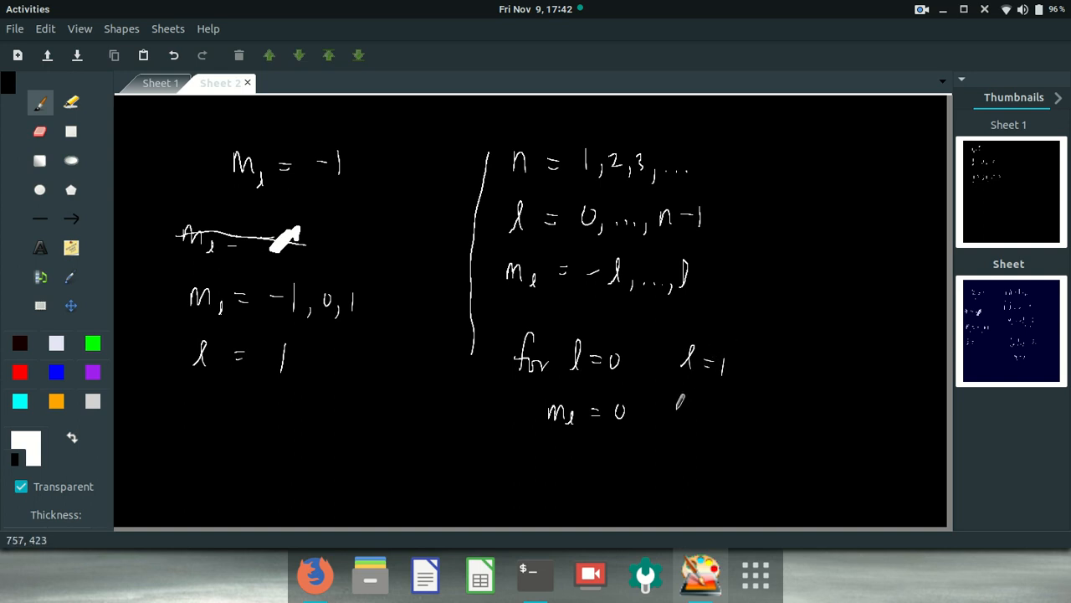
drag(678, 414, 736, 418)
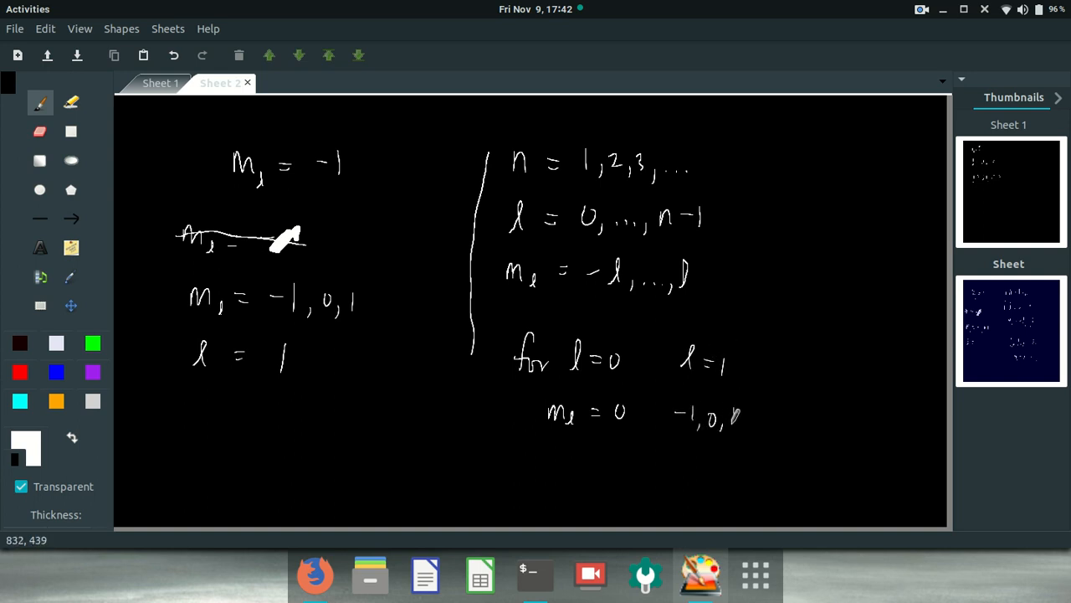
drag(804, 364, 854, 352)
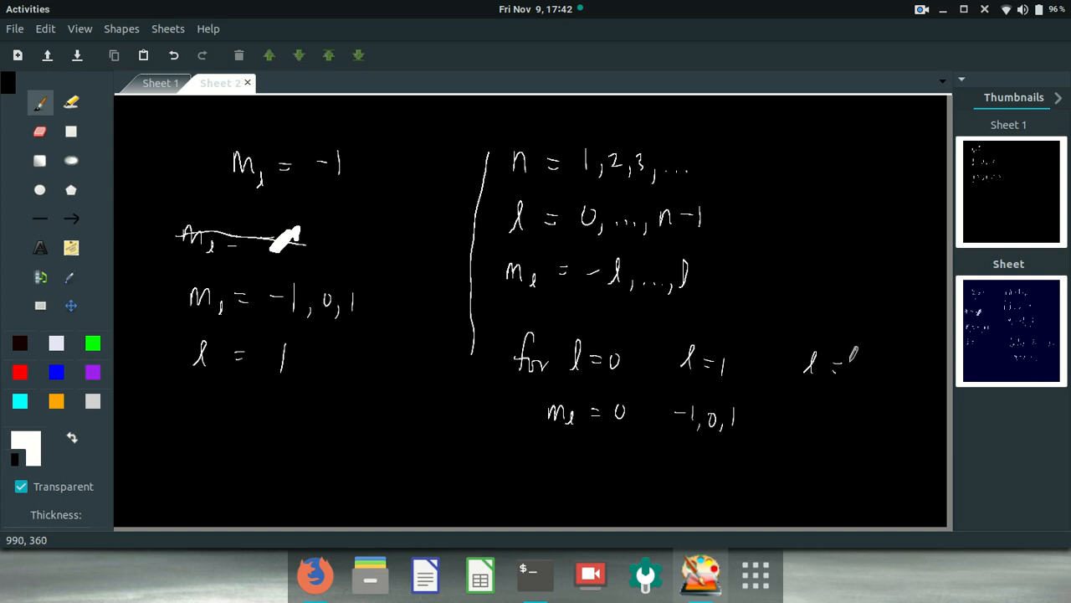
drag(854, 364, 816, 419)
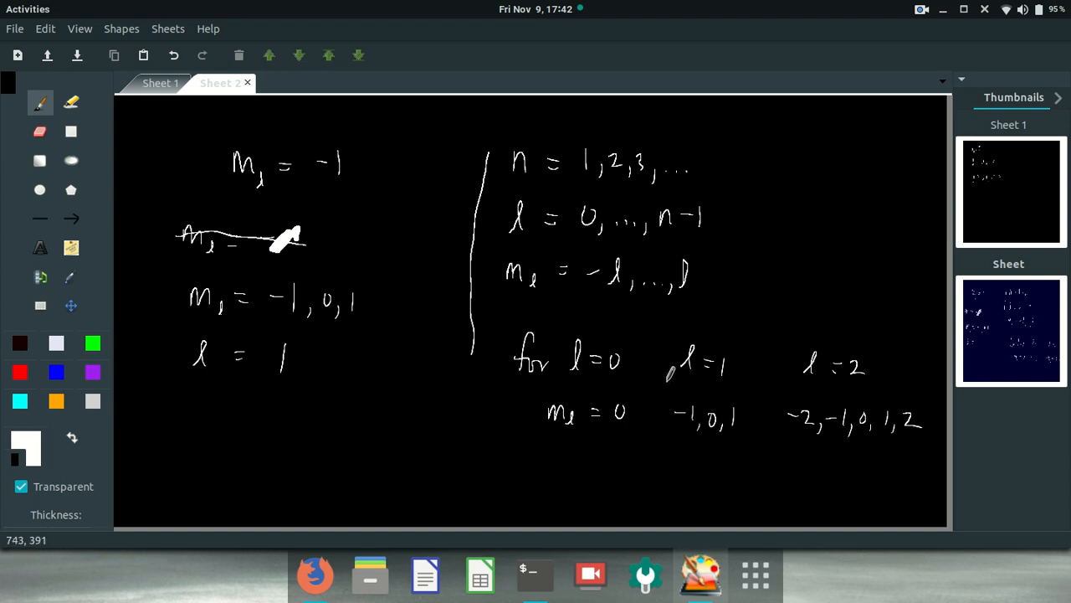
drag(704, 344, 703, 444)
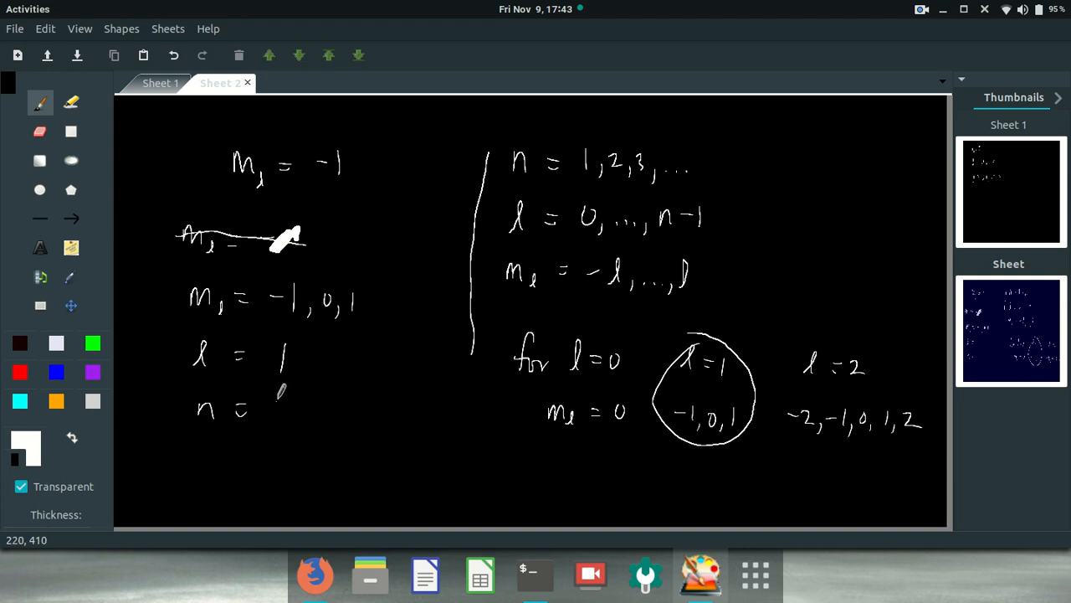
Step: Conclude n = 2 and note the l options: 1, or 2, or 3
drag(285, 398, 293, 419)
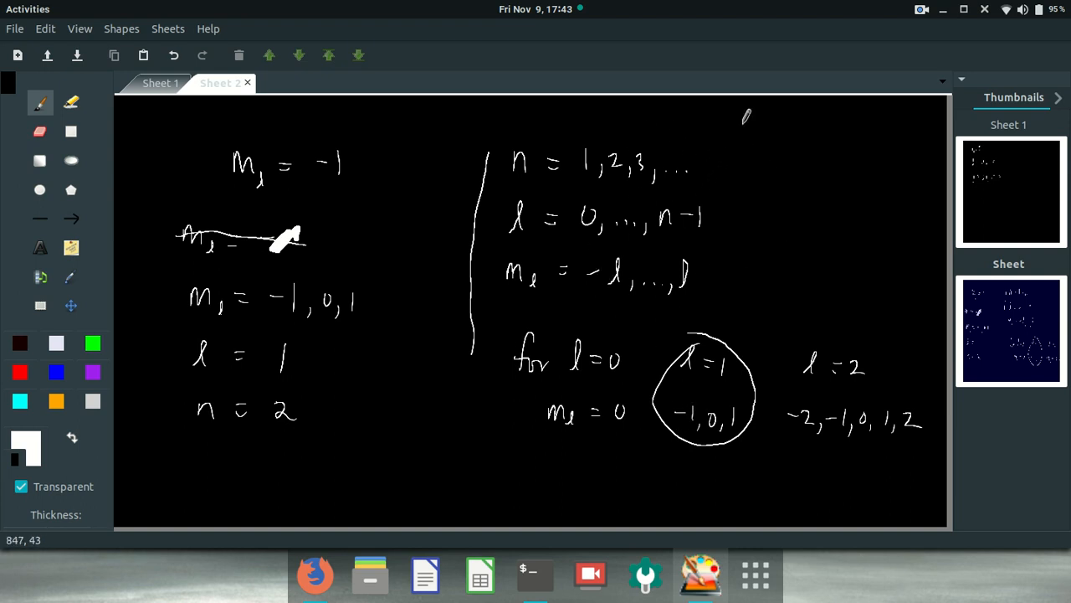
drag(745, 117, 716, 281)
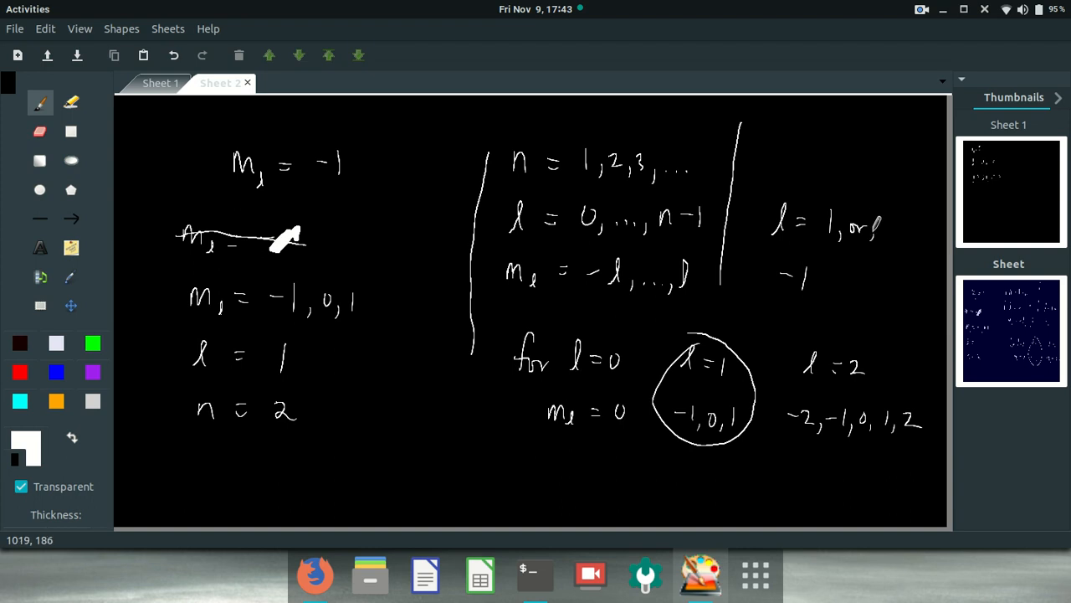
drag(862, 226, 908, 230)
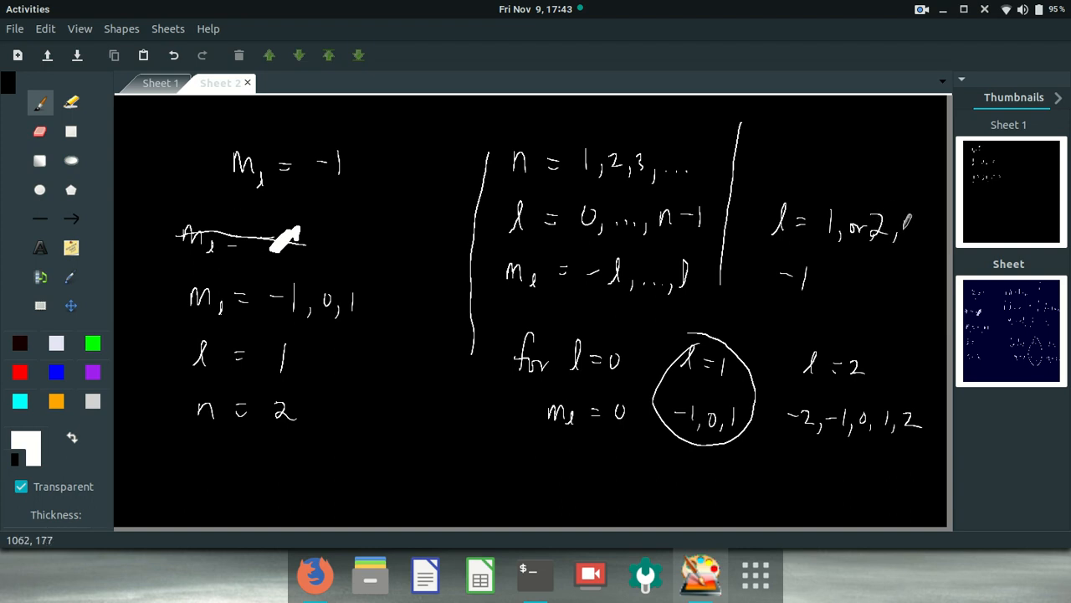
drag(900, 226, 938, 230)
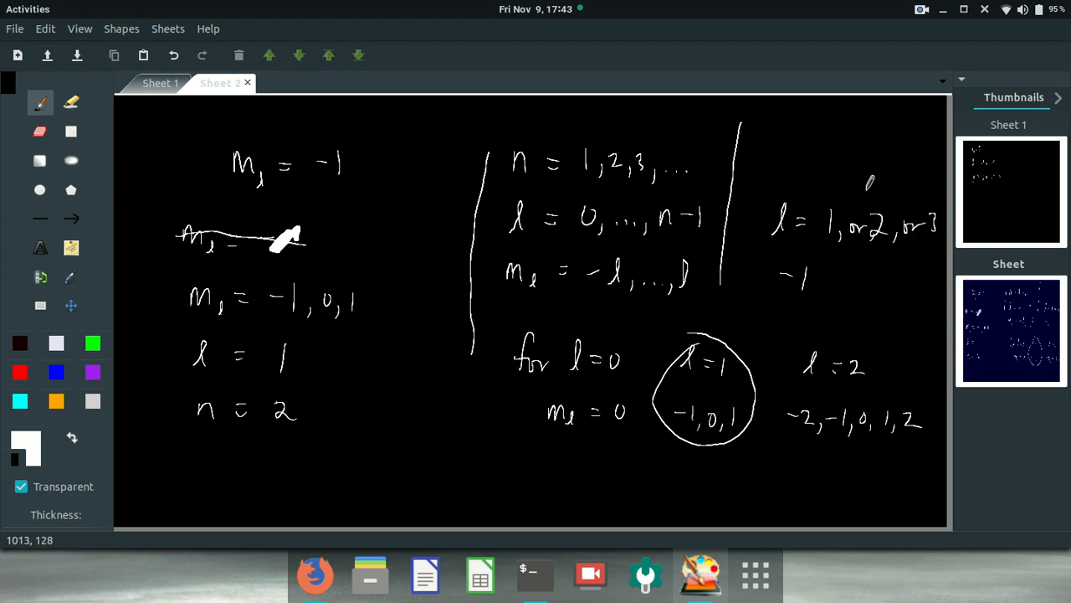
mouse_move(316, 574)
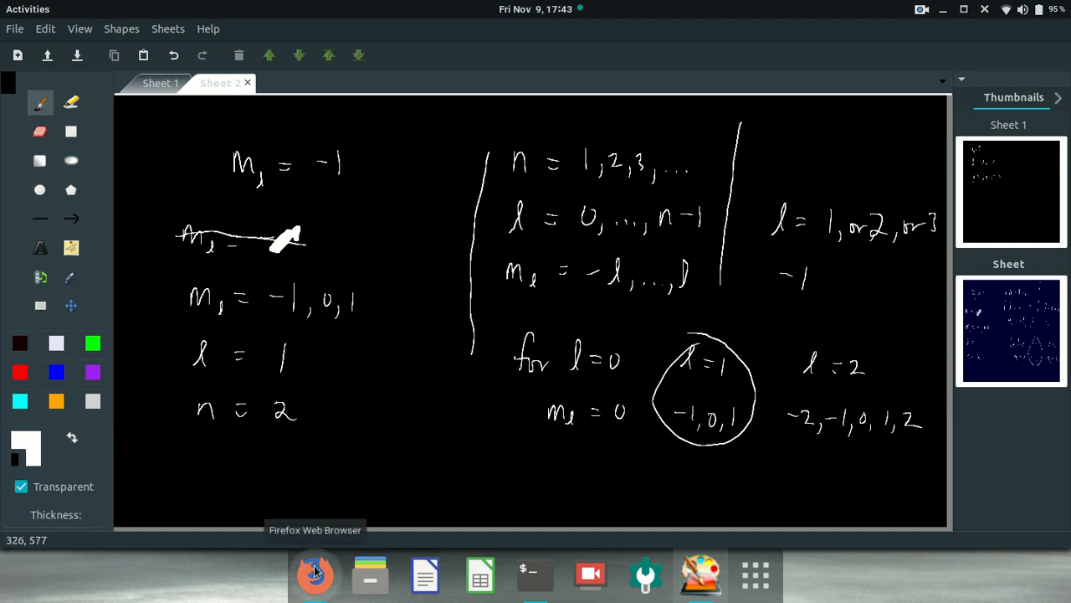
Step: Toggle between the ALEKS browser and Whyteboard Sheet 2, adding a mark to the sheet
click(315, 574)
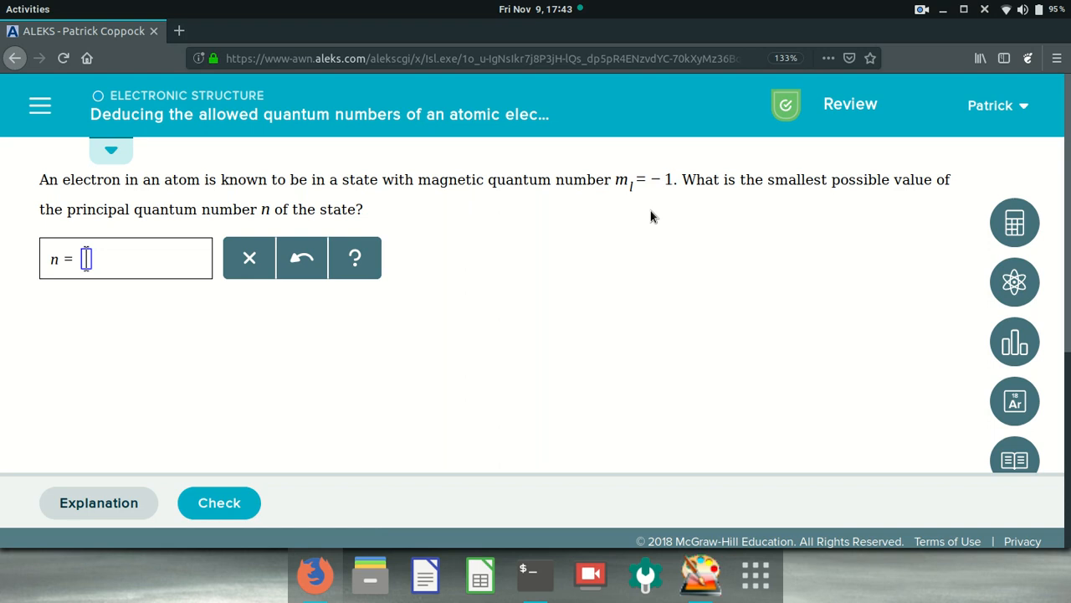
mouse_move(864, 221)
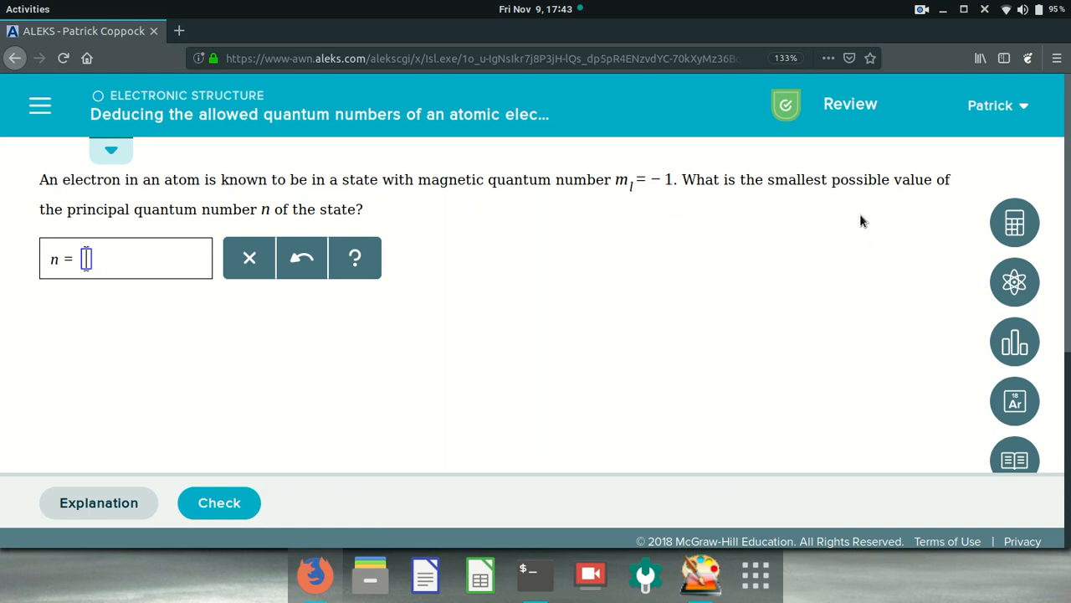
mouse_move(443, 289)
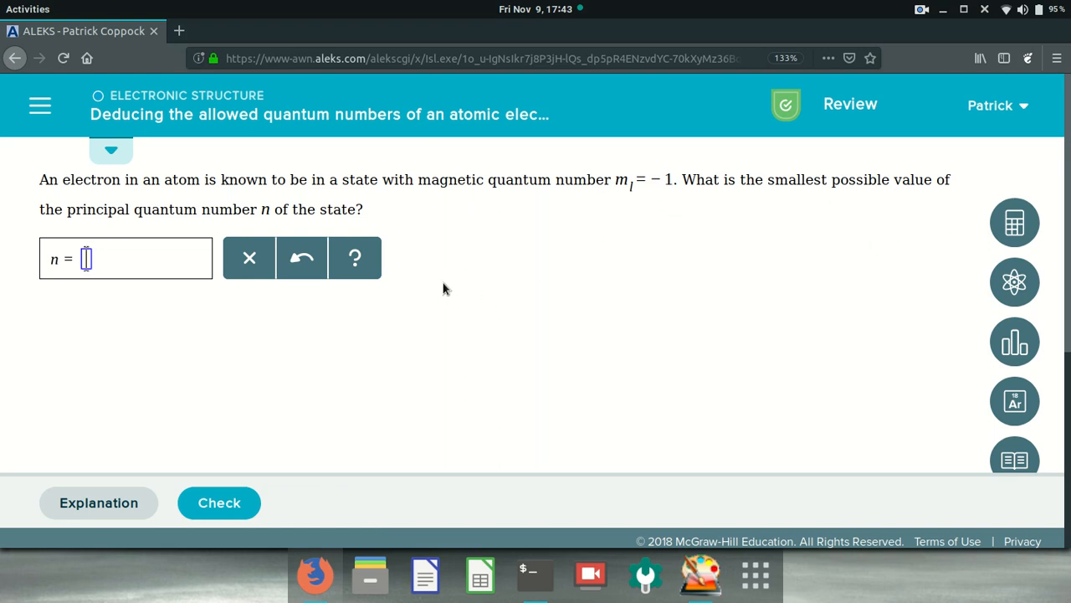
mouse_move(425, 291)
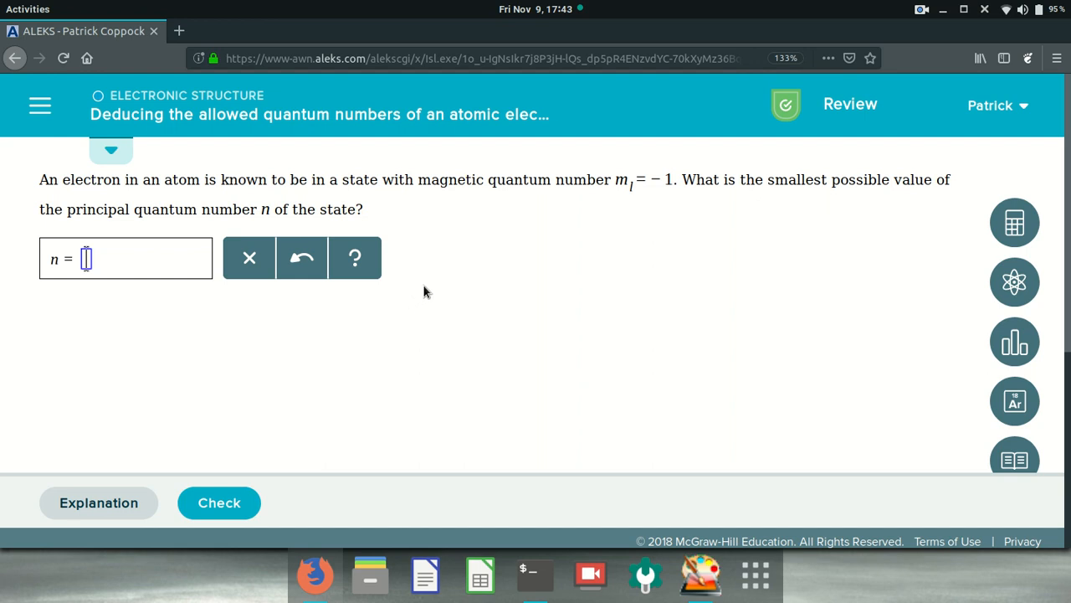
click(315, 574)
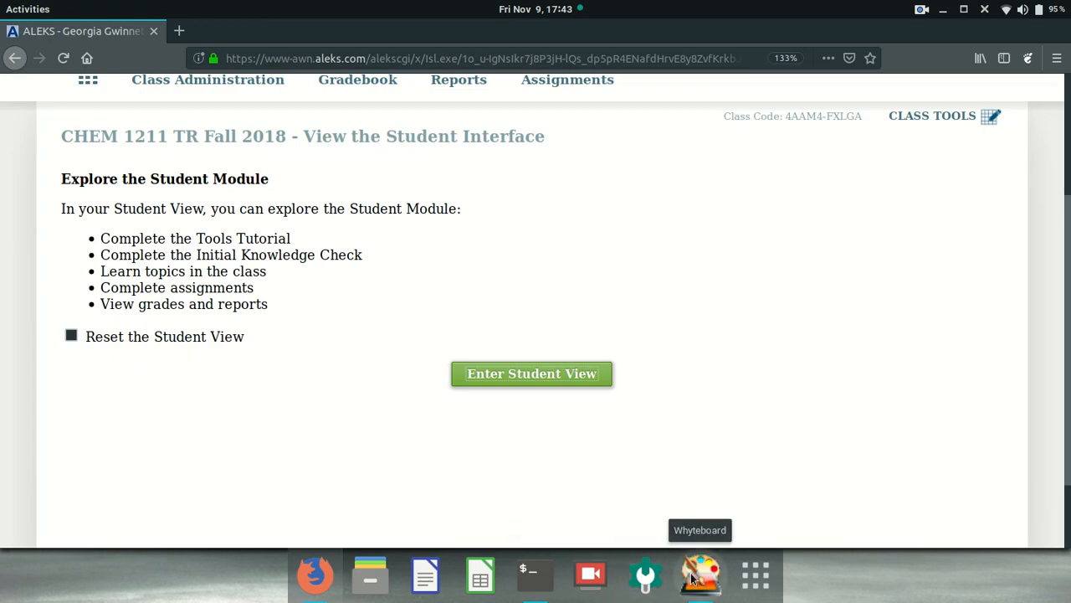
click(700, 574)
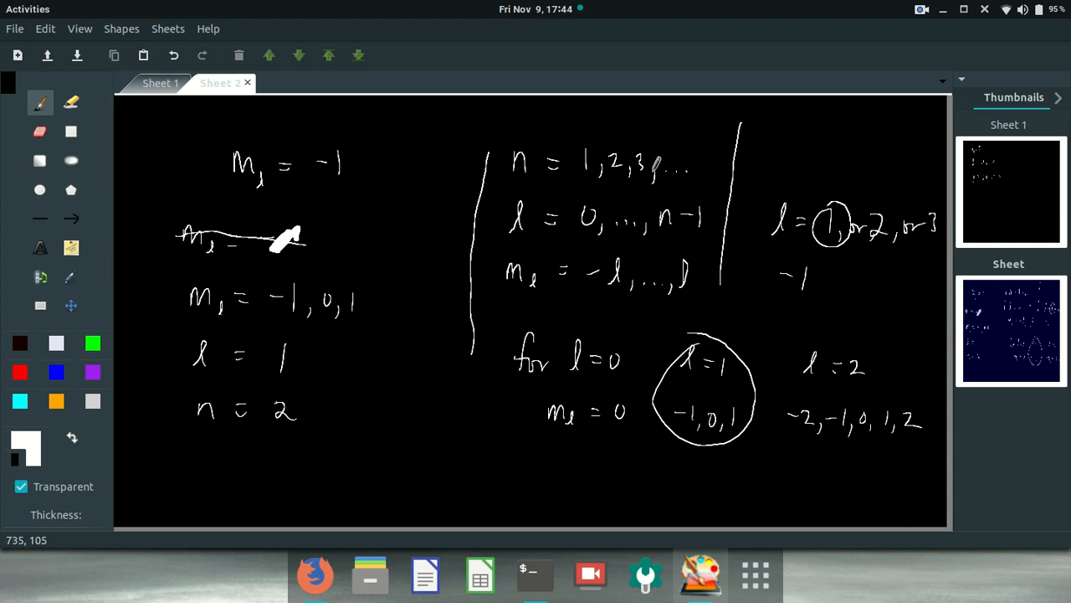
drag(607, 101, 613, 146)
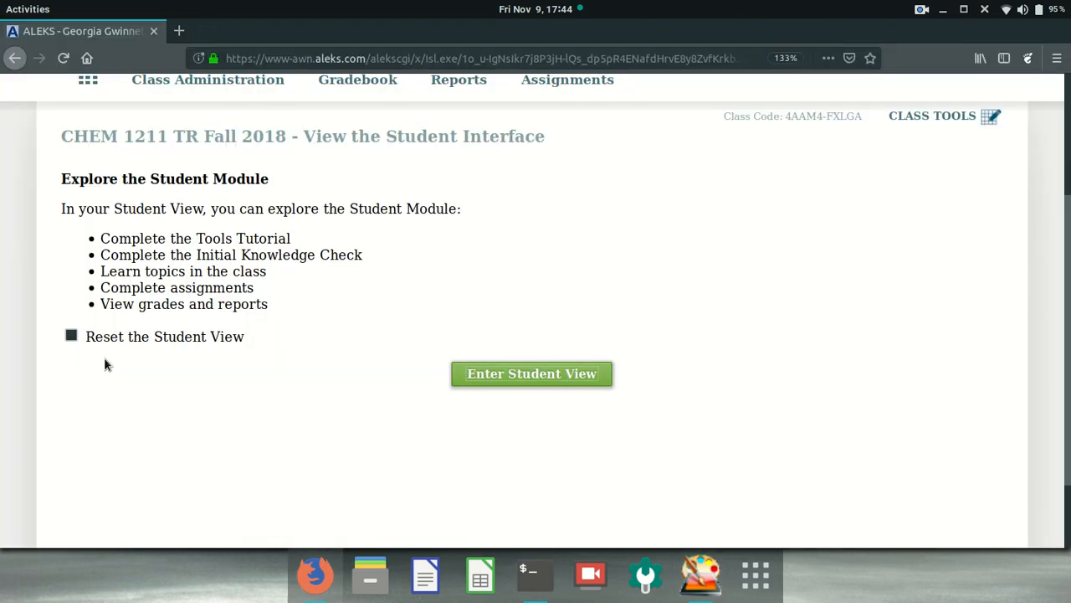
Step: Submit n = 2 for the m_l = −1 question, then load the next practice question
click(80, 31)
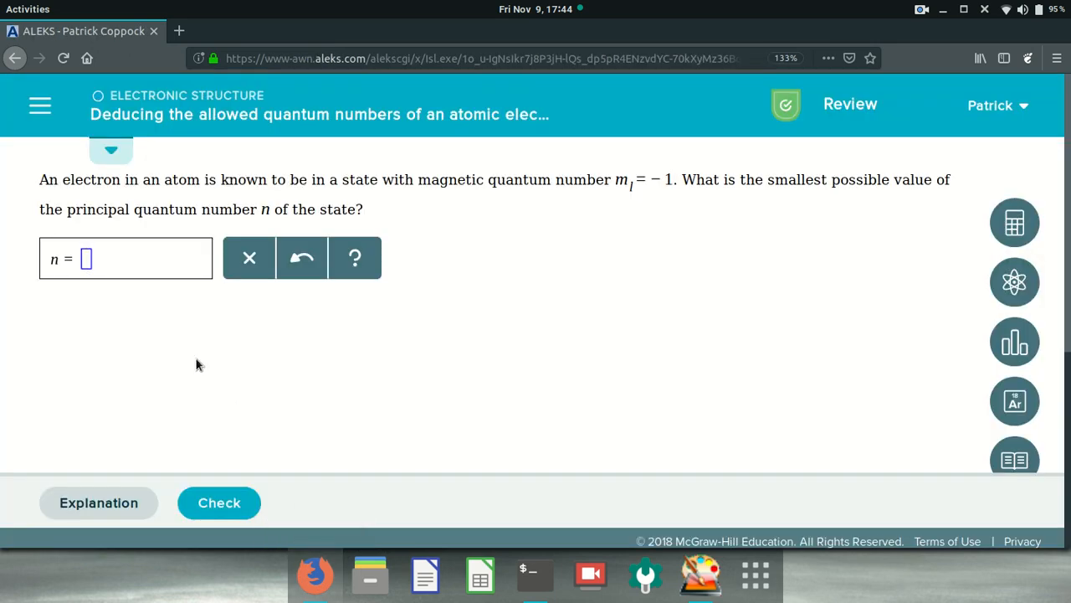
text(2)
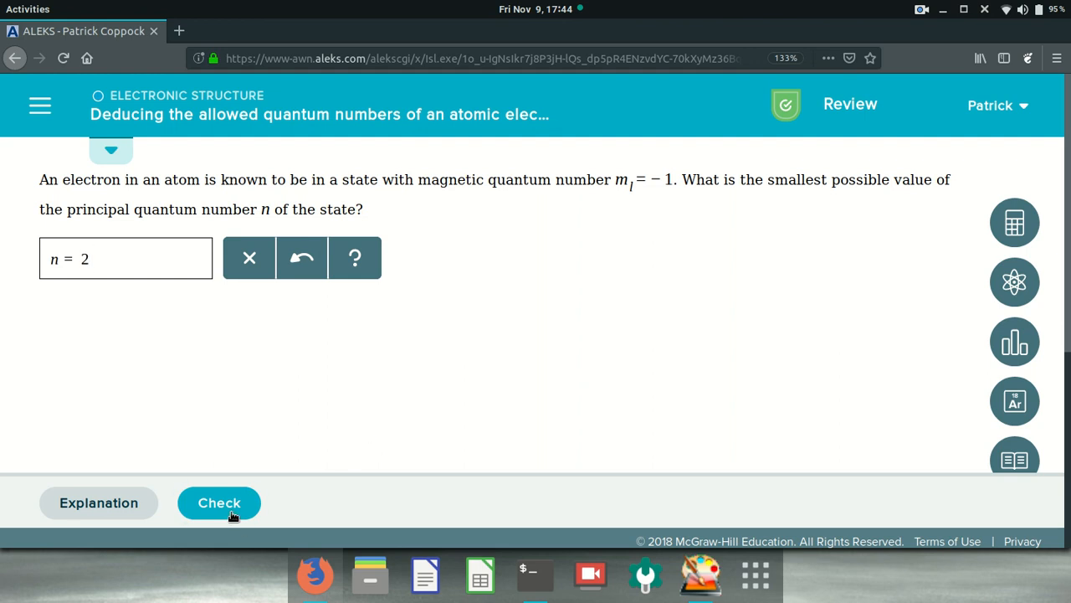
click(220, 503)
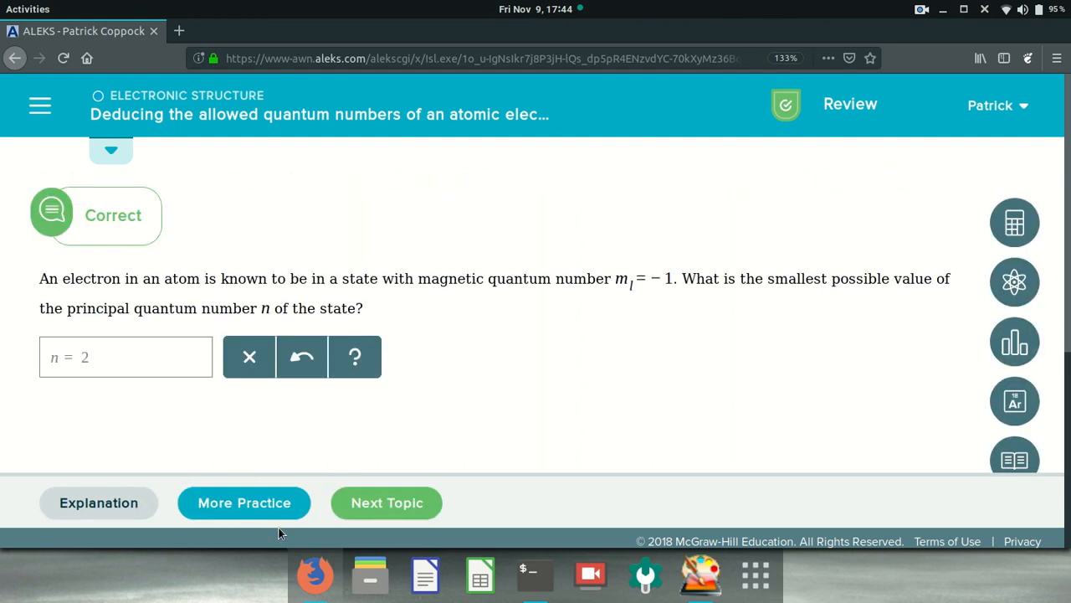
mouse_move(260, 493)
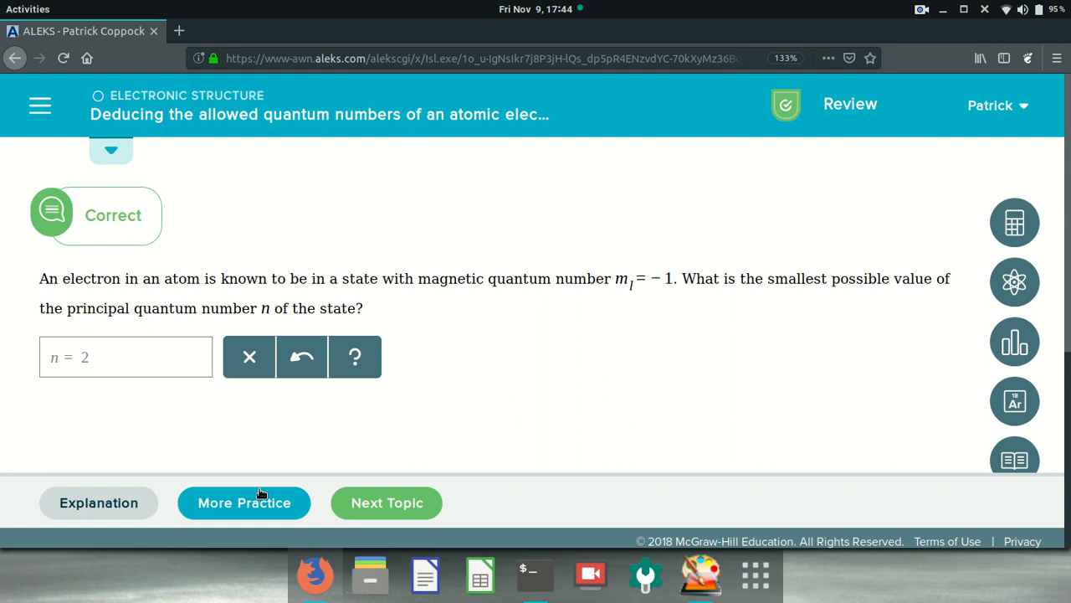
click(244, 502)
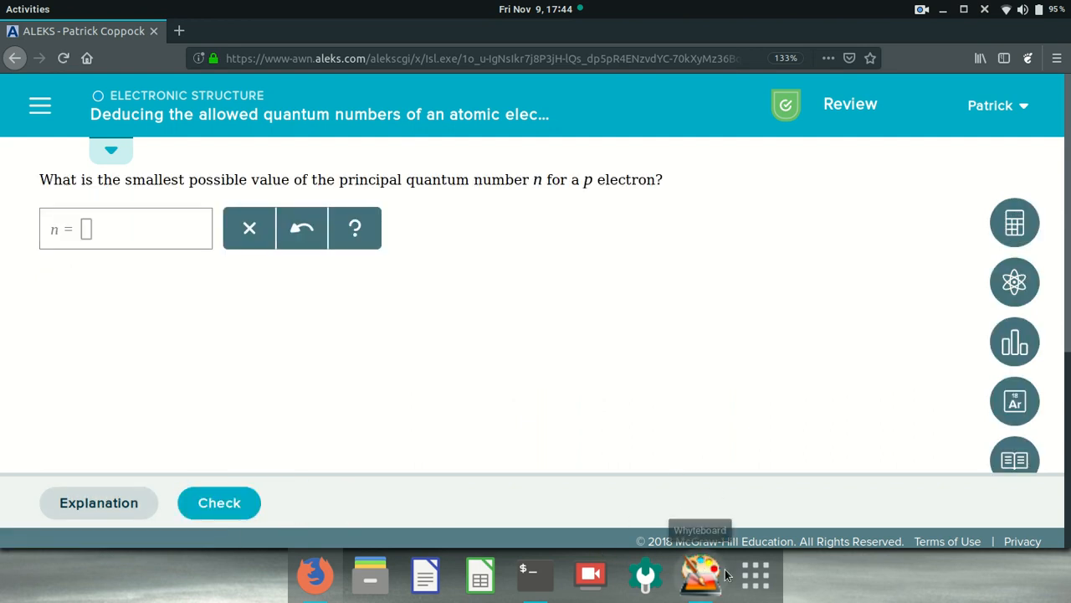
mouse_move(271, 193)
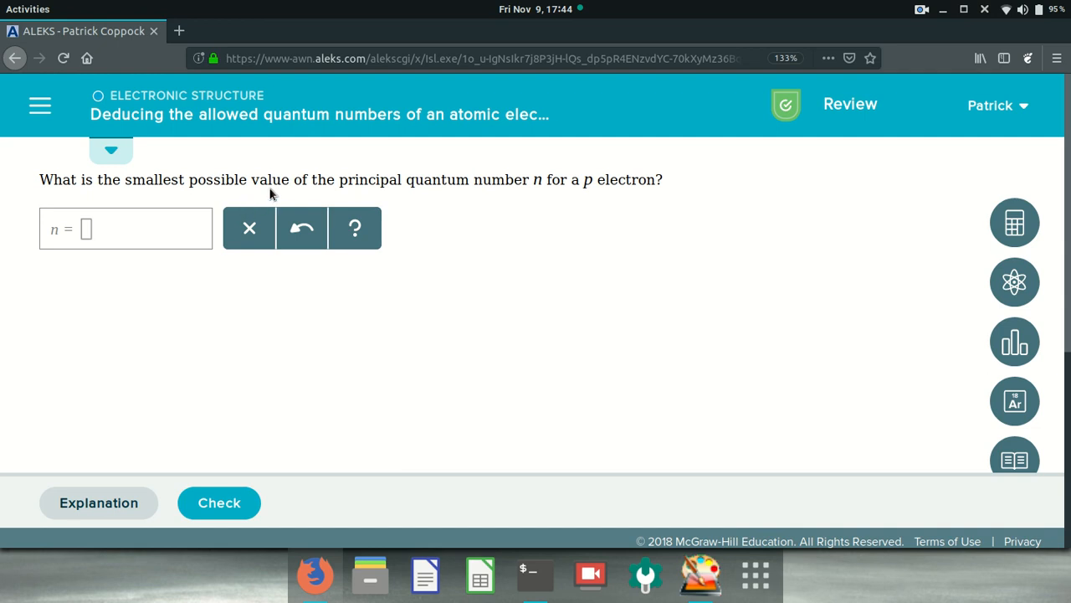
mouse_move(572, 184)
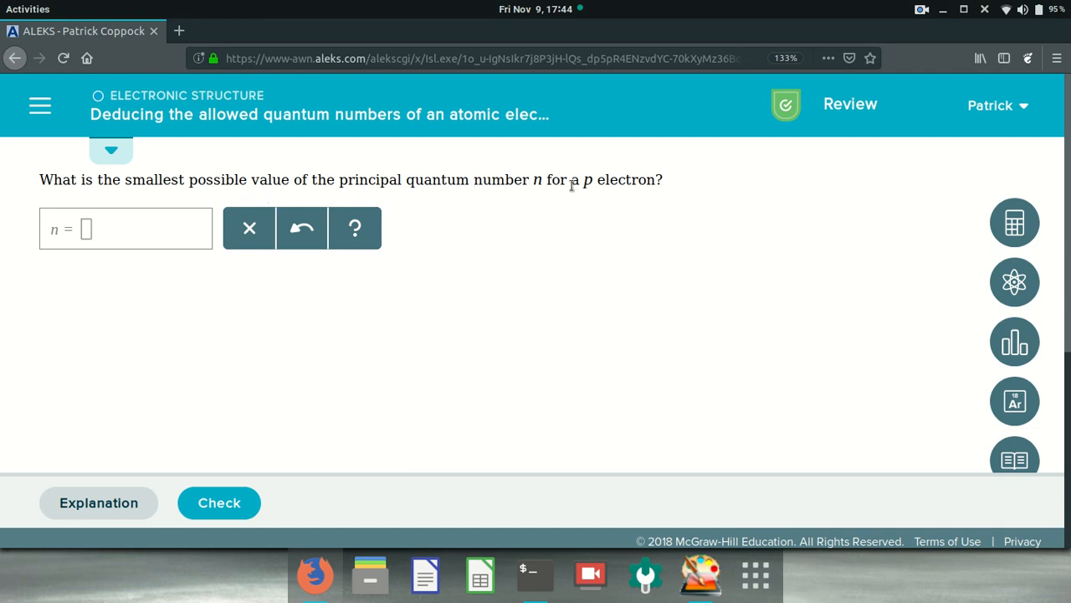
click(699, 574)
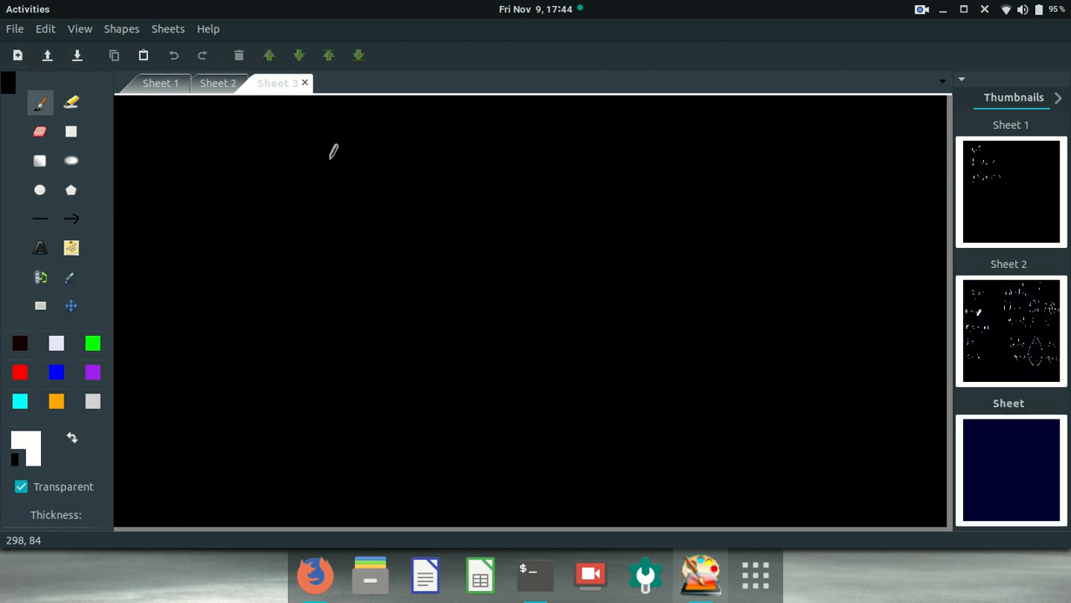
mouse_move(275, 170)
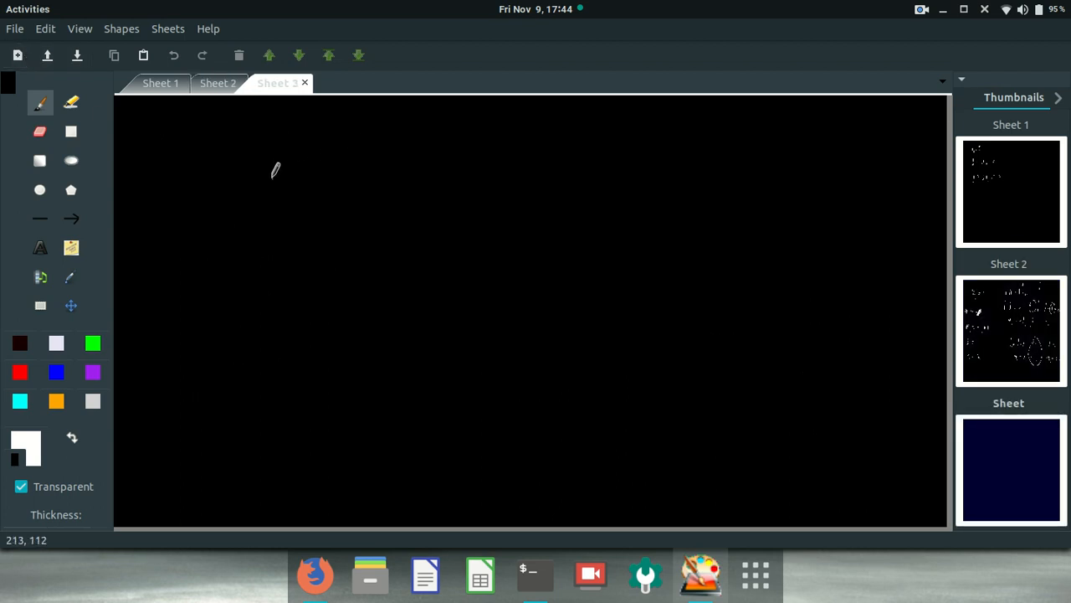
Step: Handwrite 'electron in p subshell' and note l = 1
drag(271, 171, 341, 163)
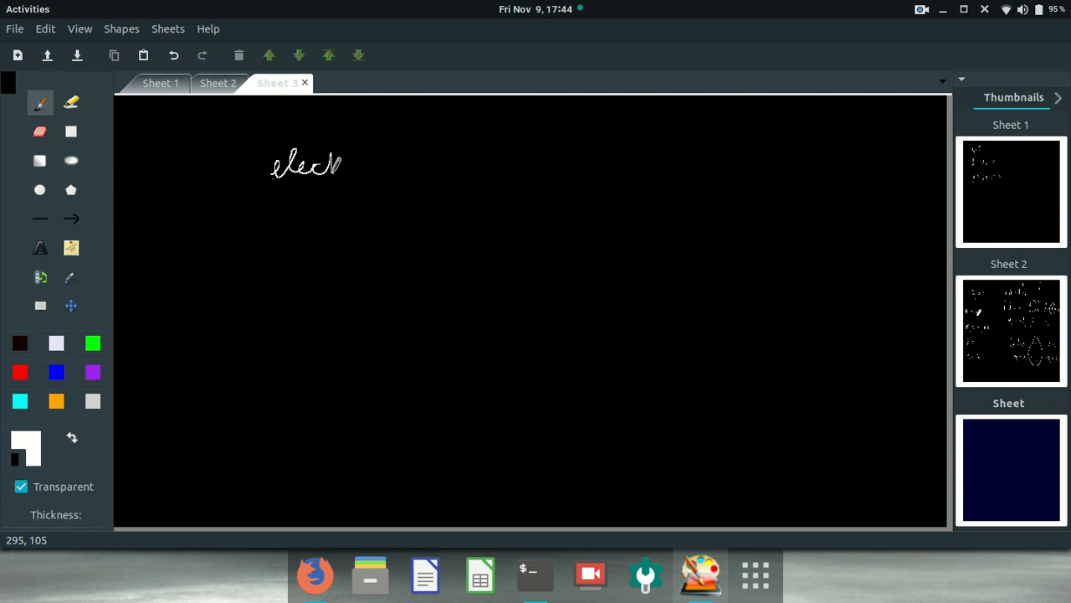
drag(344, 167, 402, 167)
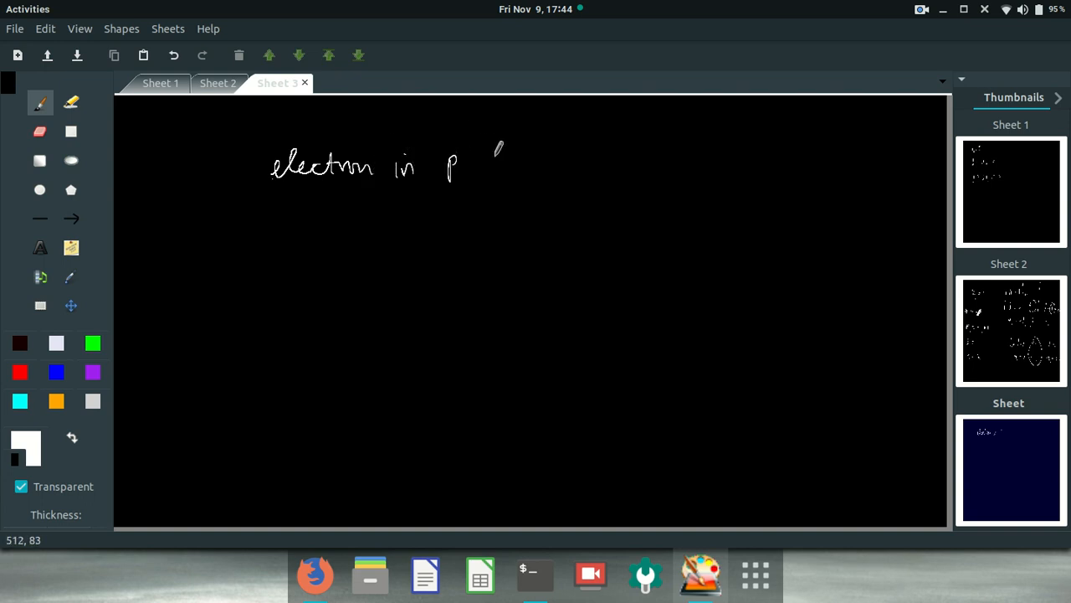
drag(485, 163, 544, 155)
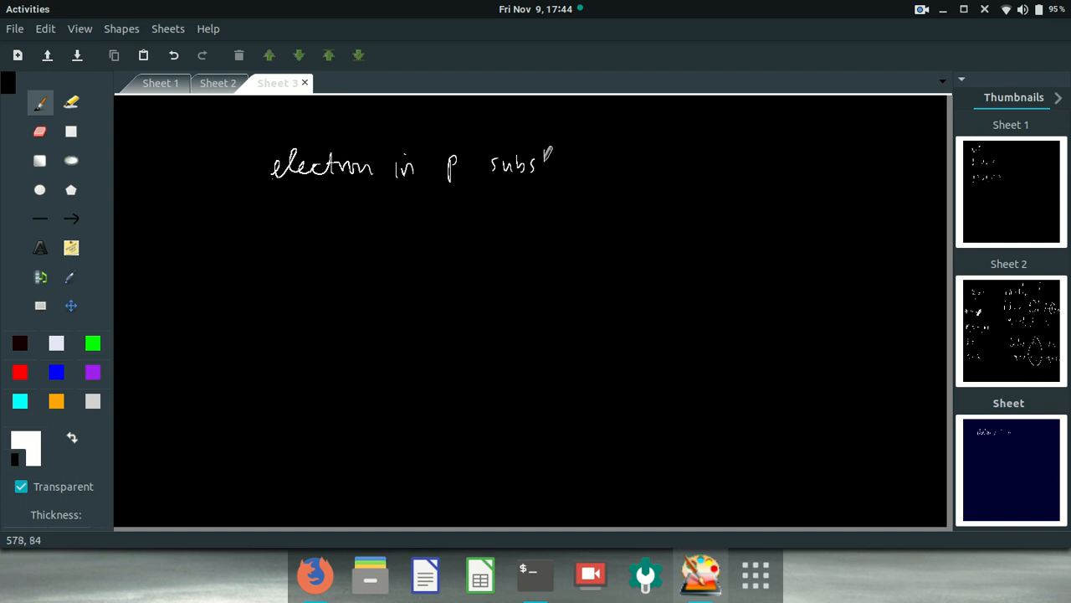
drag(544, 167, 599, 167)
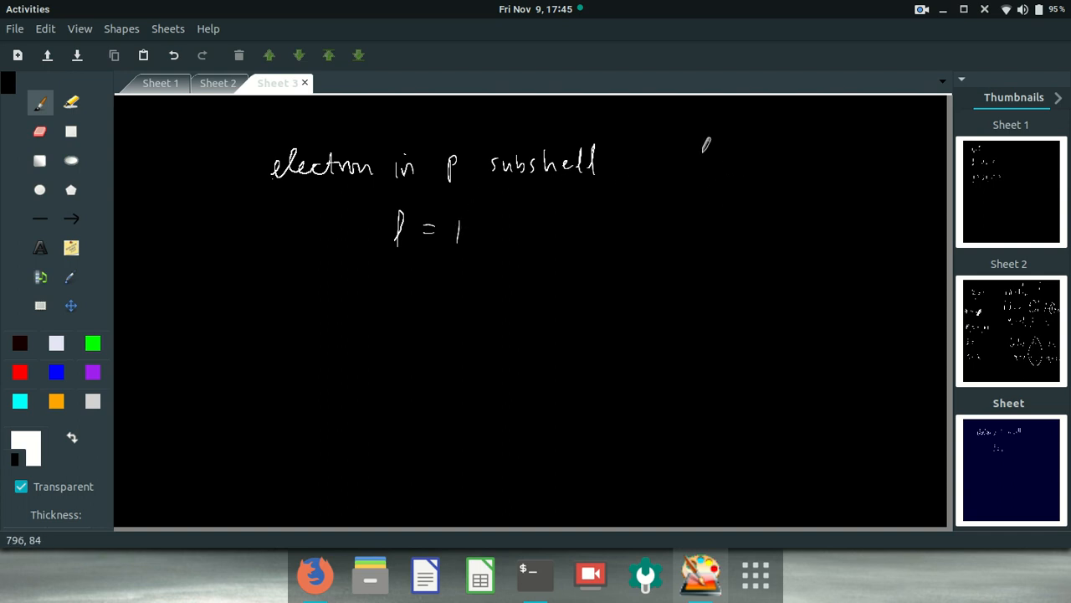
Step: List l = 0, 1, 2, 3, label s p d f in red, and write l values for n = 2
drag(651, 124, 621, 373)
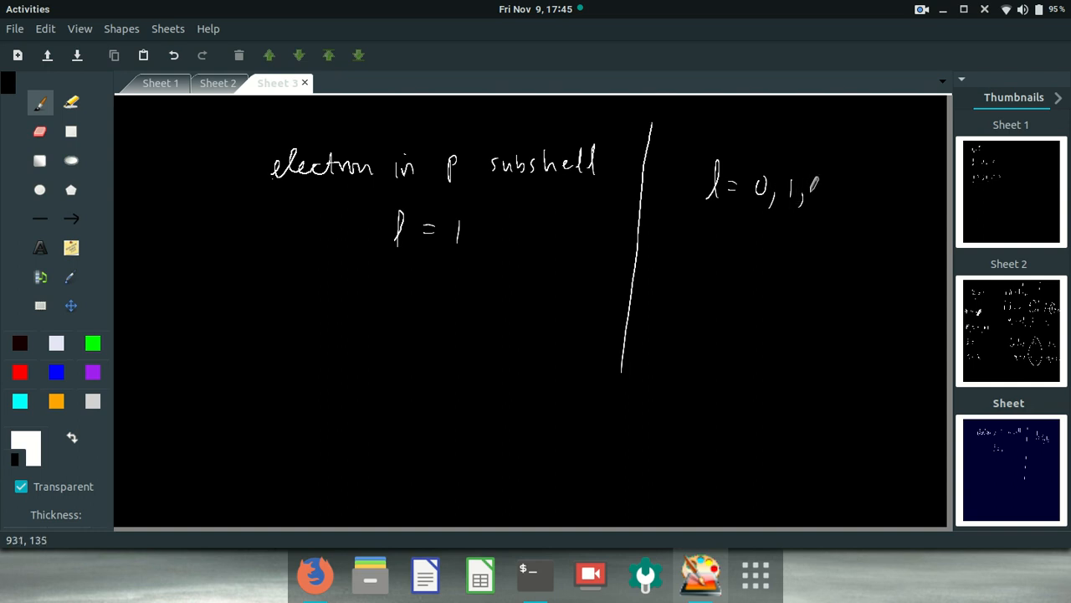
drag(816, 188, 858, 197)
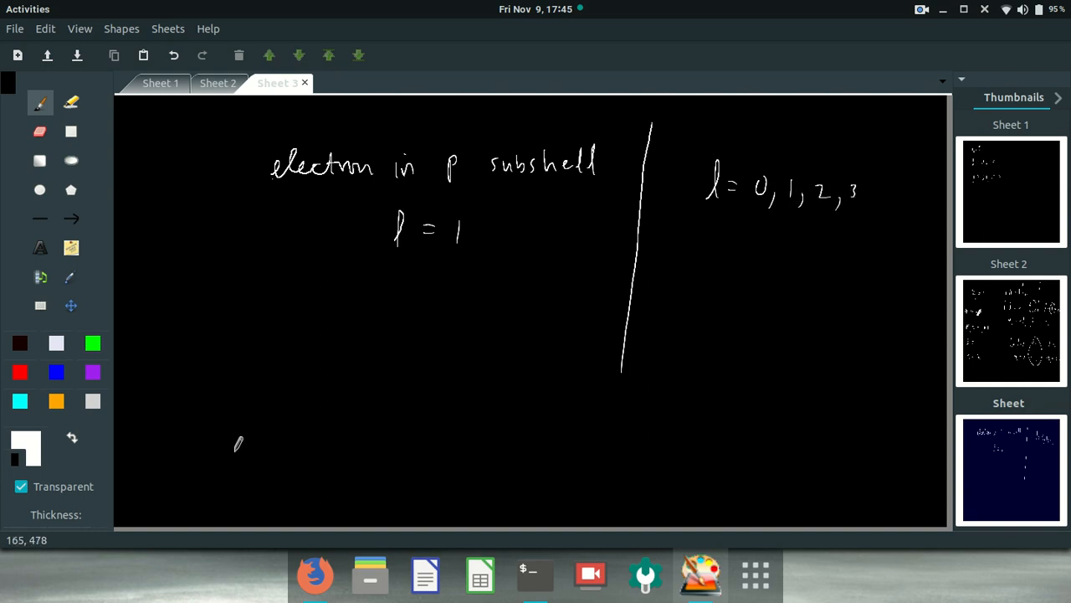
click(20, 371)
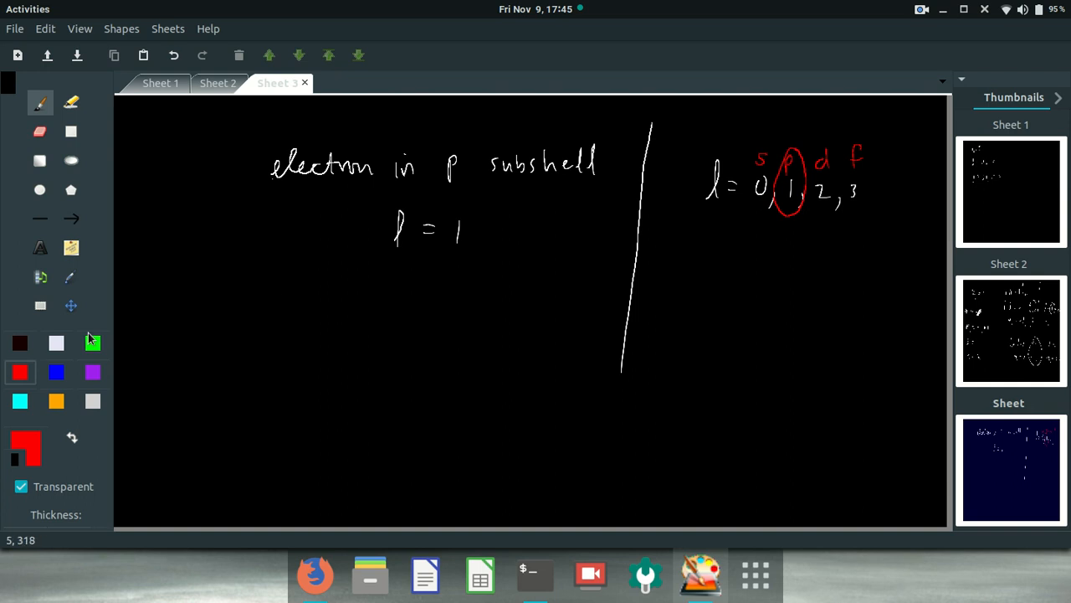
click(56, 343)
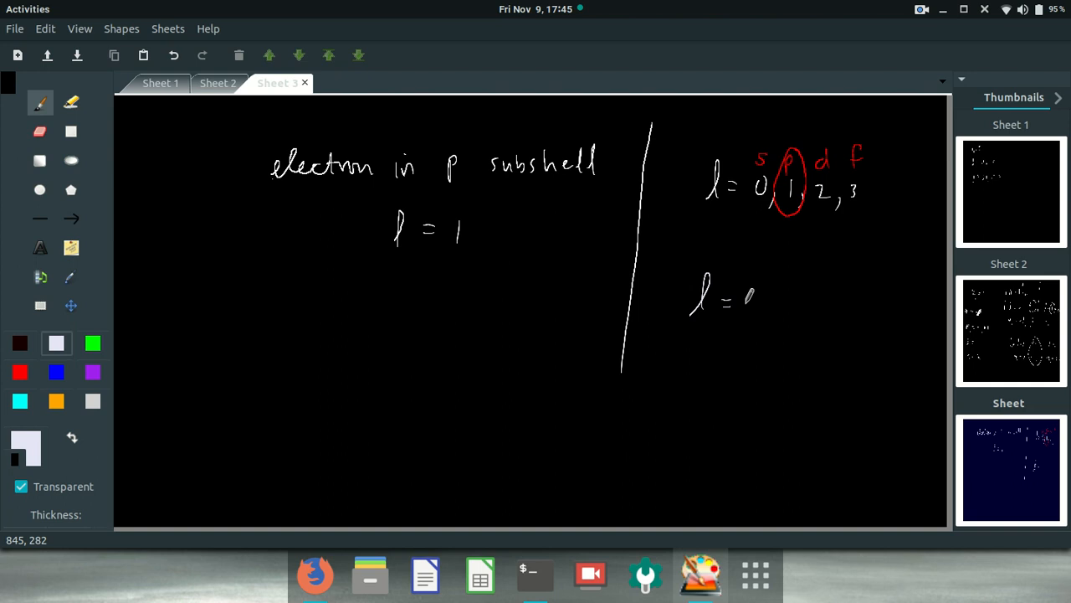
drag(737, 301, 787, 285)
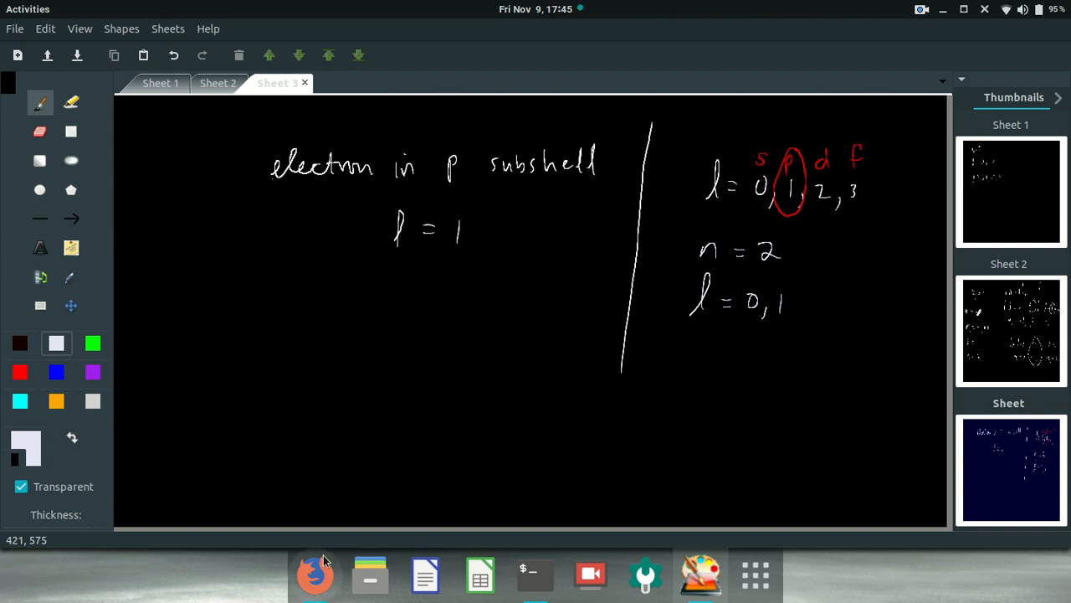
mouse_move(370, 573)
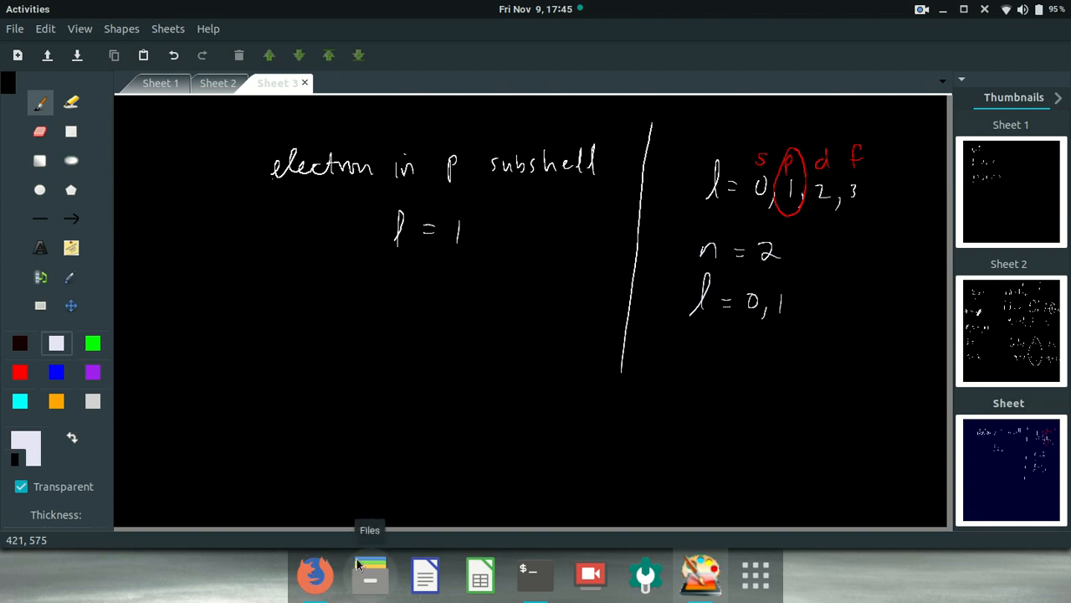
Step: Enter n = 2 for the p-electron question and get it marked correct
click(315, 574)
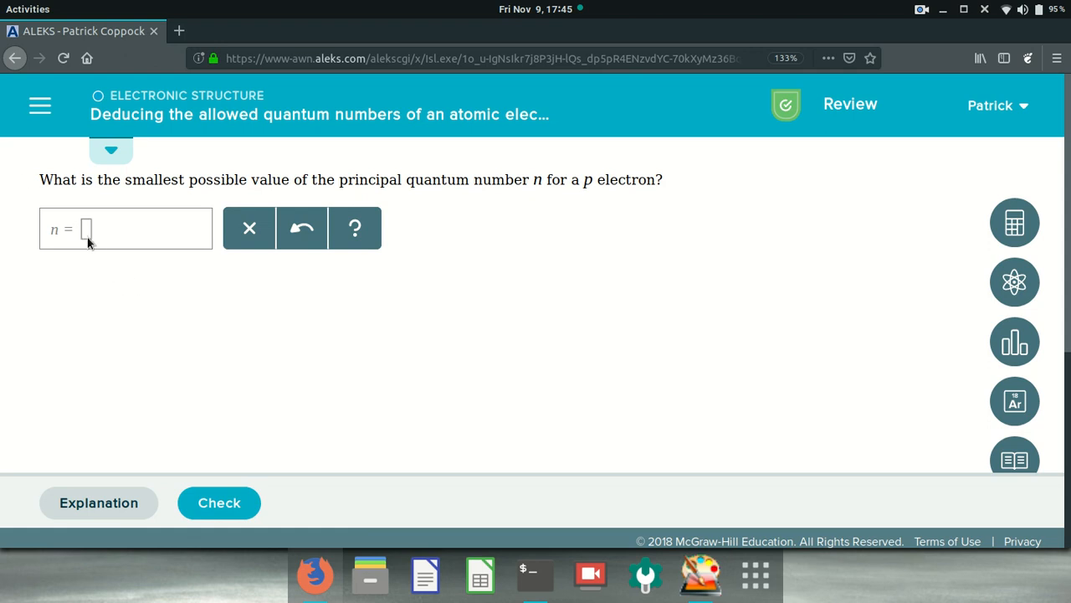
text(2)
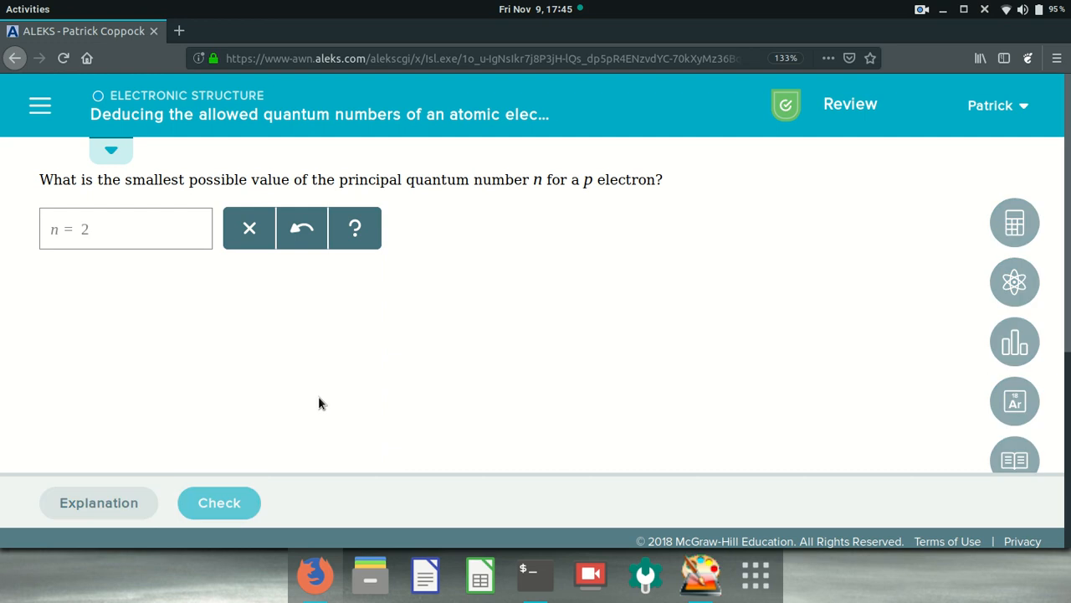
click(219, 502)
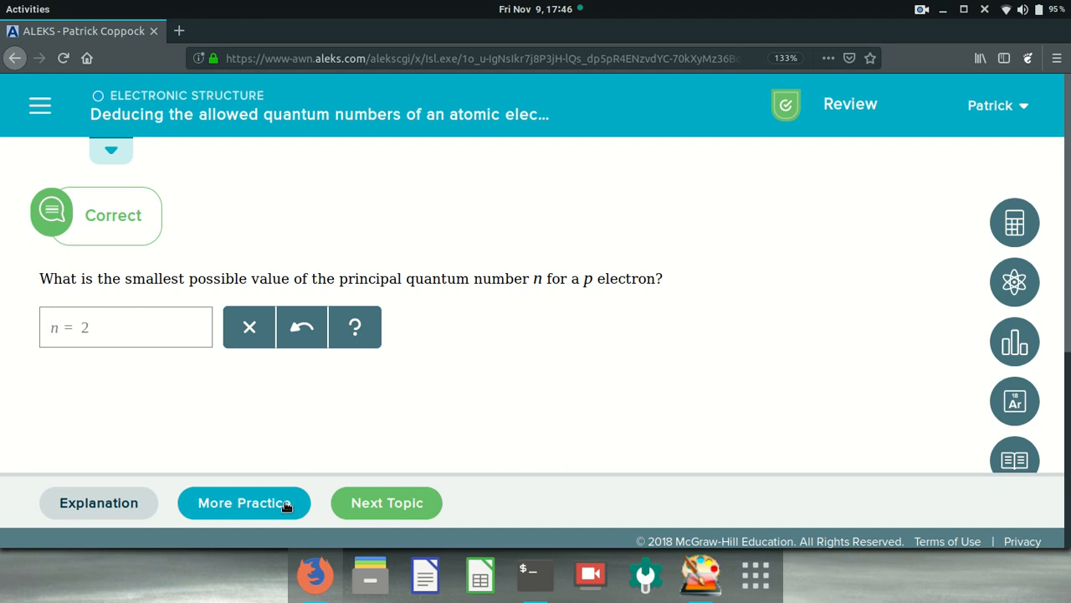
mouse_move(797, 580)
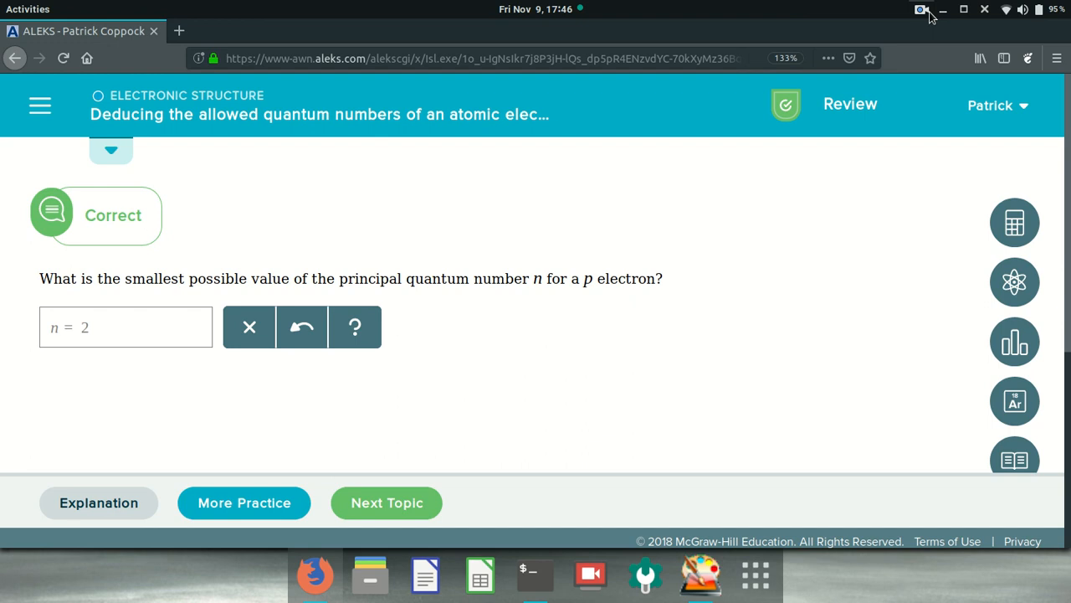
click(921, 9)
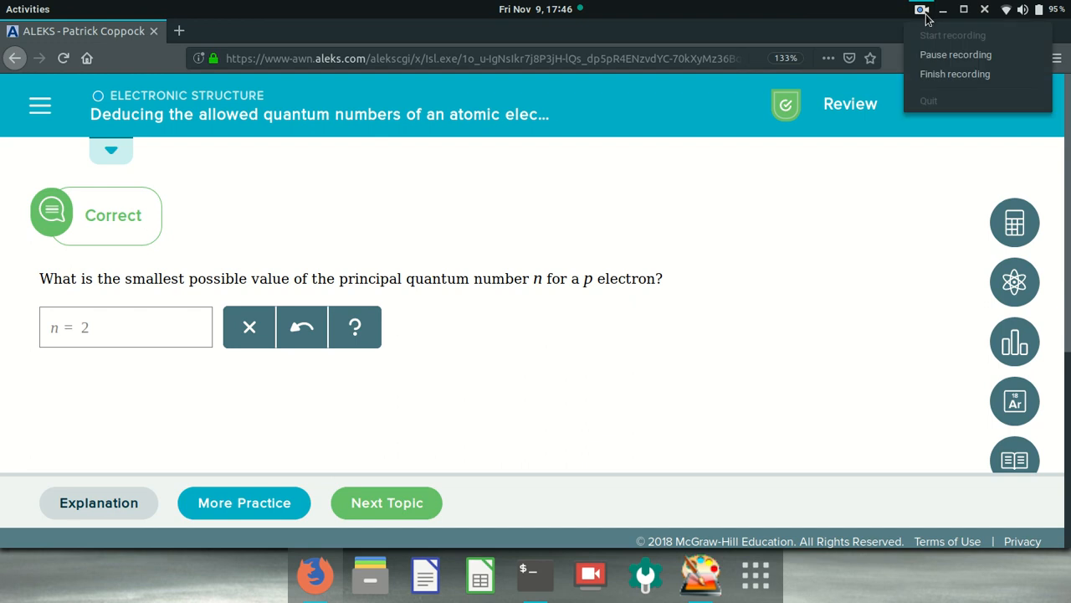